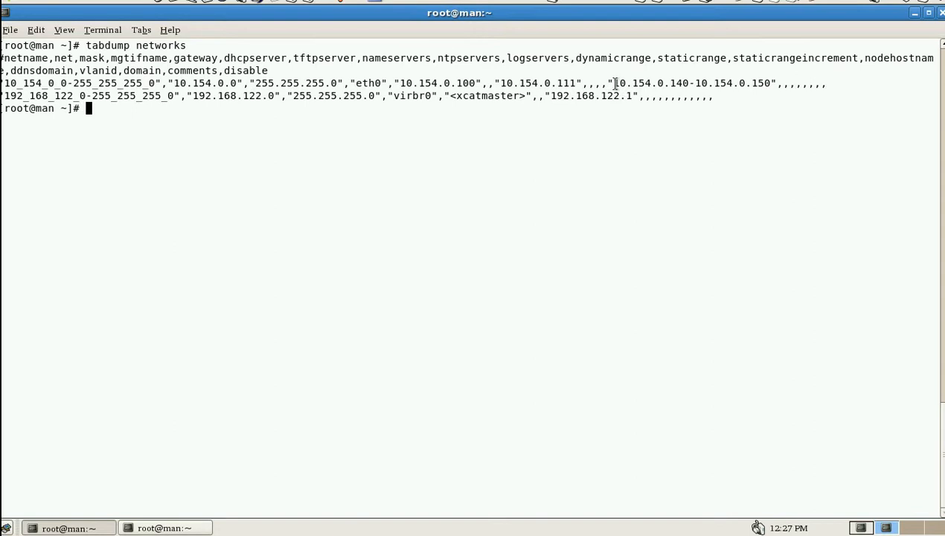
double_click(641, 82)
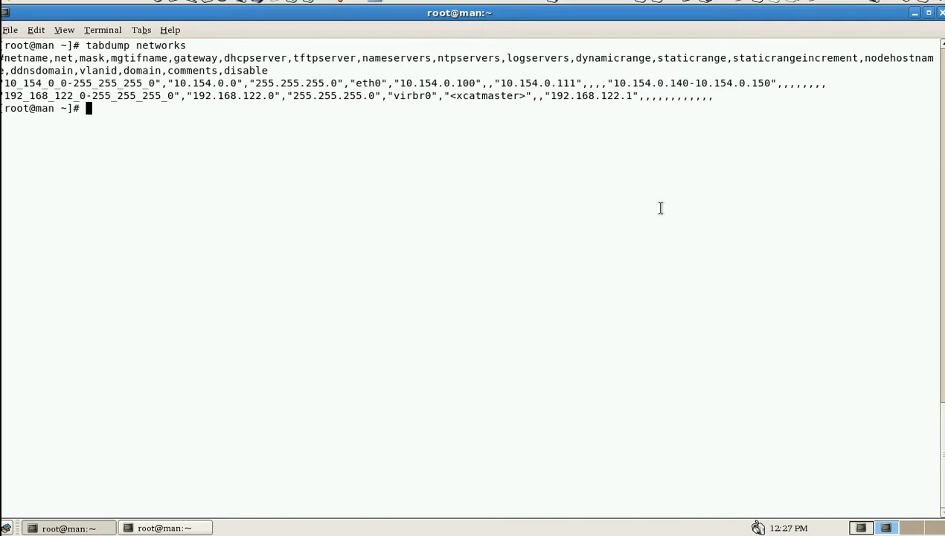
mouse_move(679, 232)
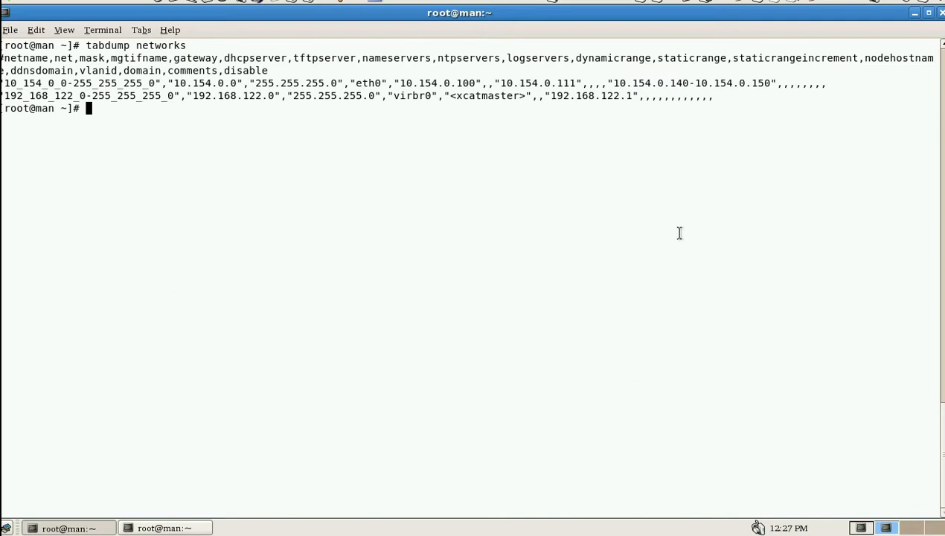
type("ssh root@10.154.0.111")
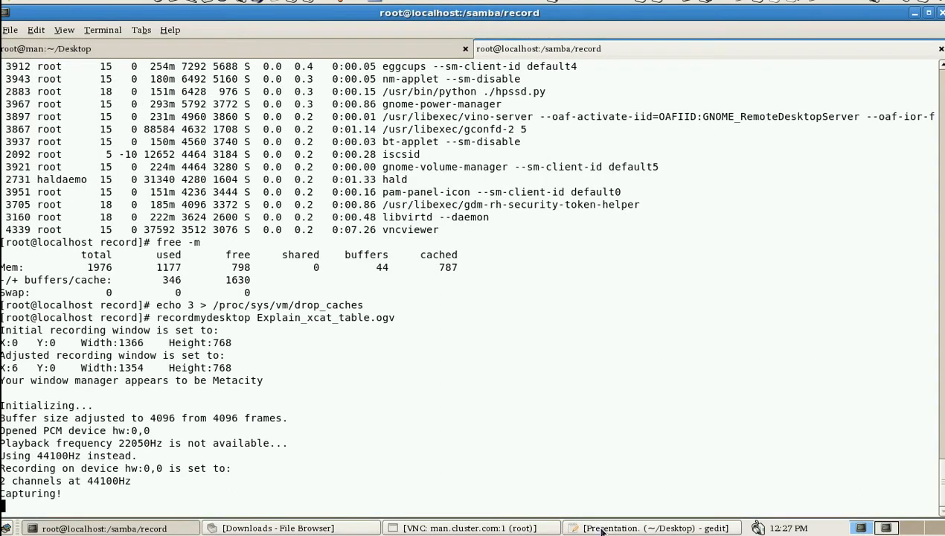
Return to the management node terminal to finish the root login.
left_click(651, 527)
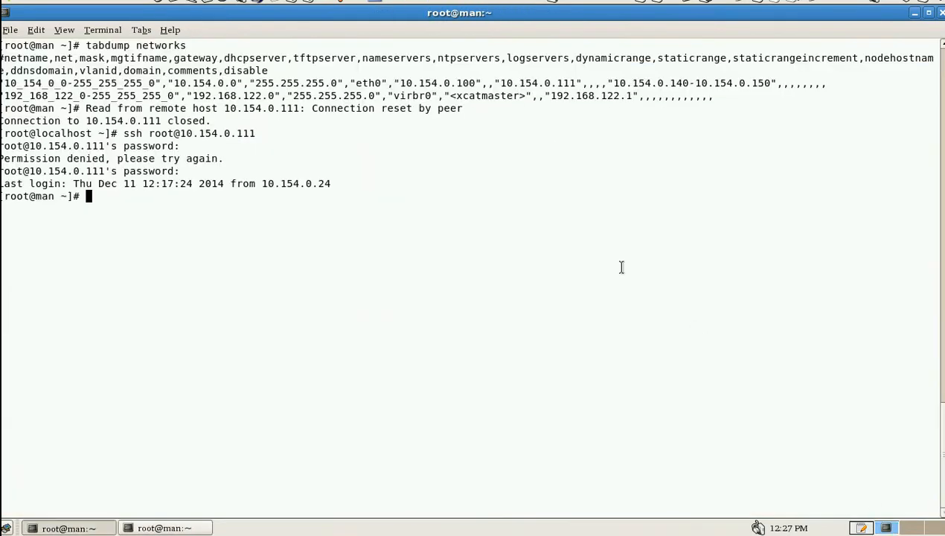
mouse_move(578, 258)
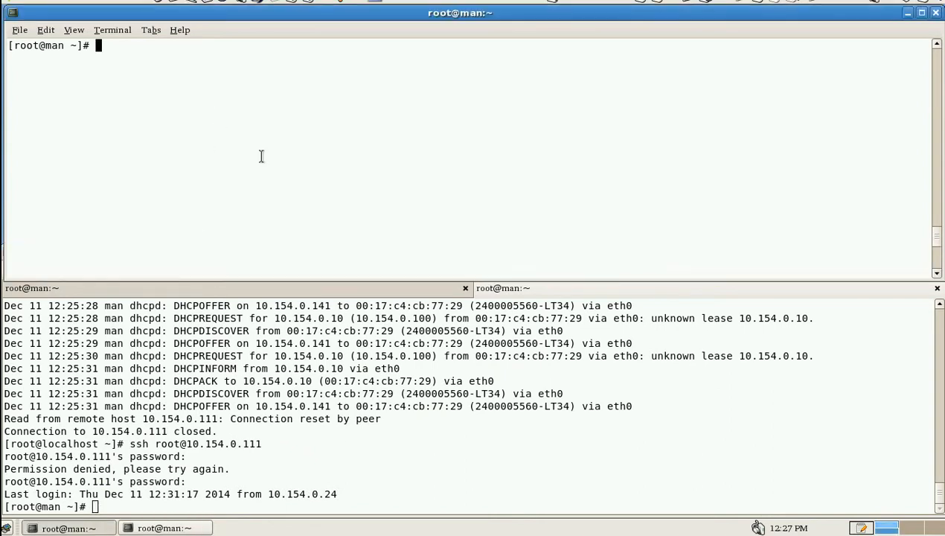
Display /etc/hosts and recall the earlier hosts-generation loop from history.
type("cat /etc/hosts")
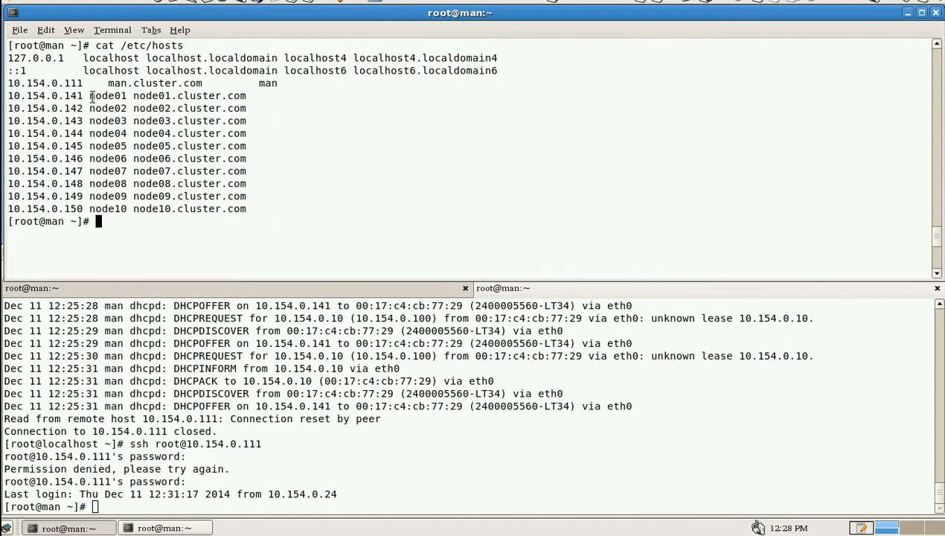
key("ctrl+r")
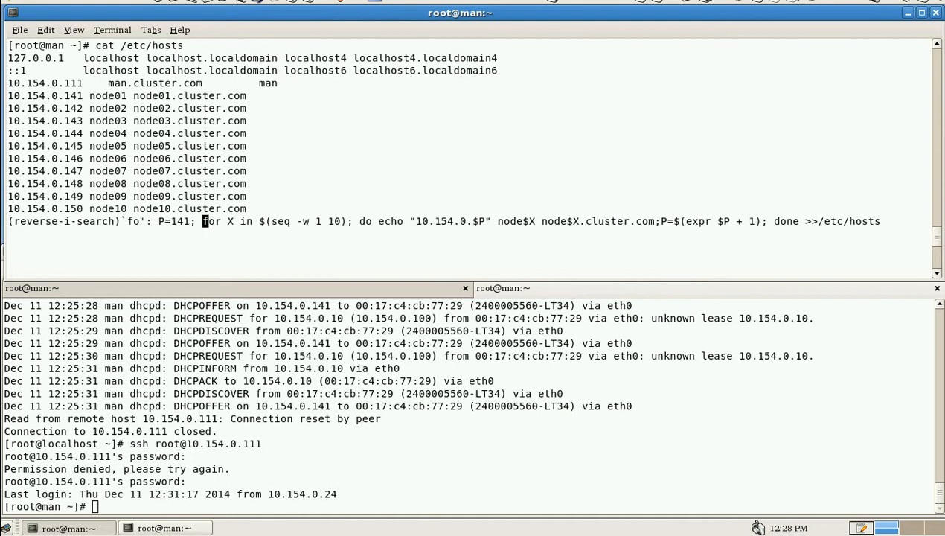
key("Escape")
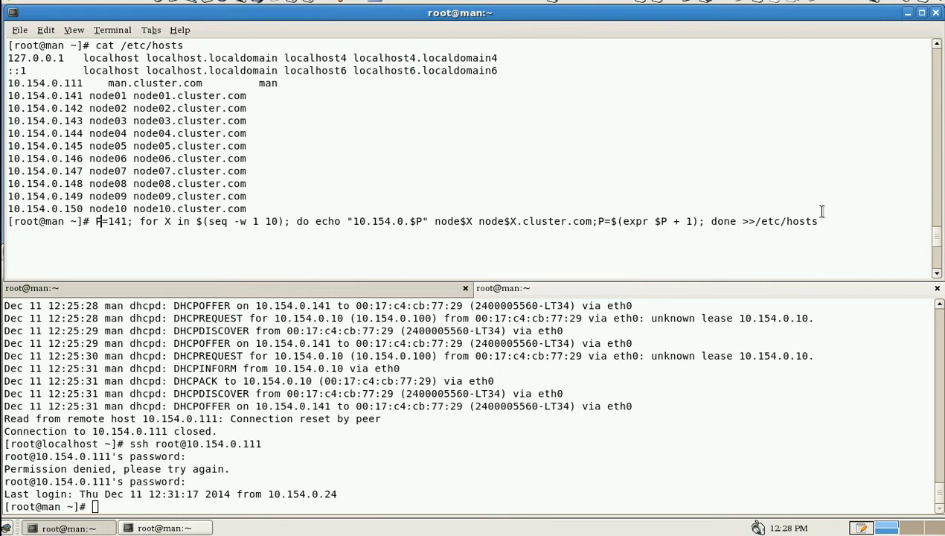
mouse_move(133, 133)
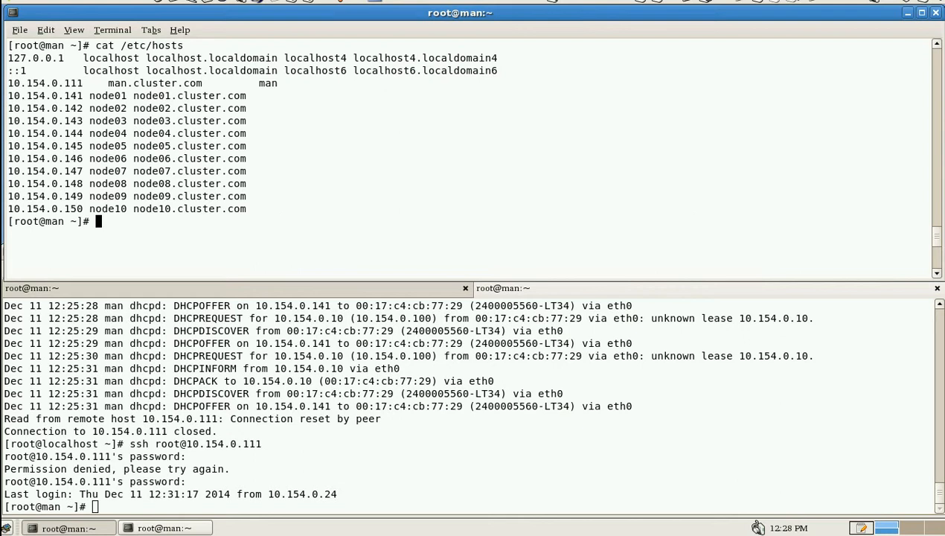
Run nodels to list node01–node10 plus vh01 and vm01.
type("nodels")
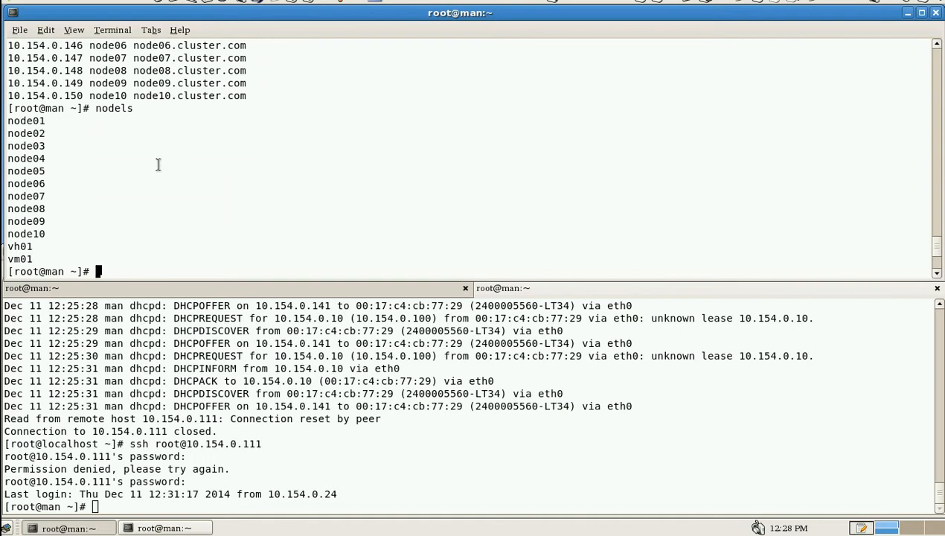
mouse_move(148, 167)
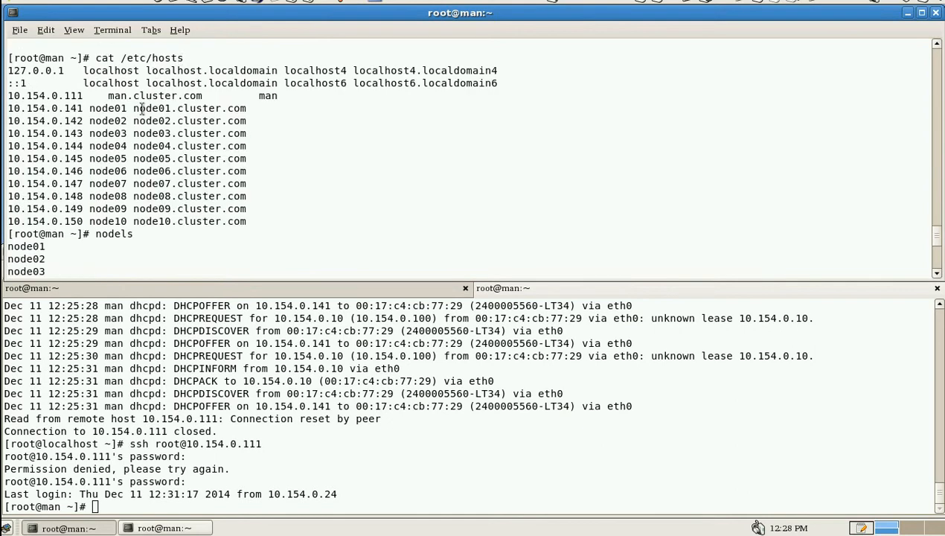
double_click(106, 108)
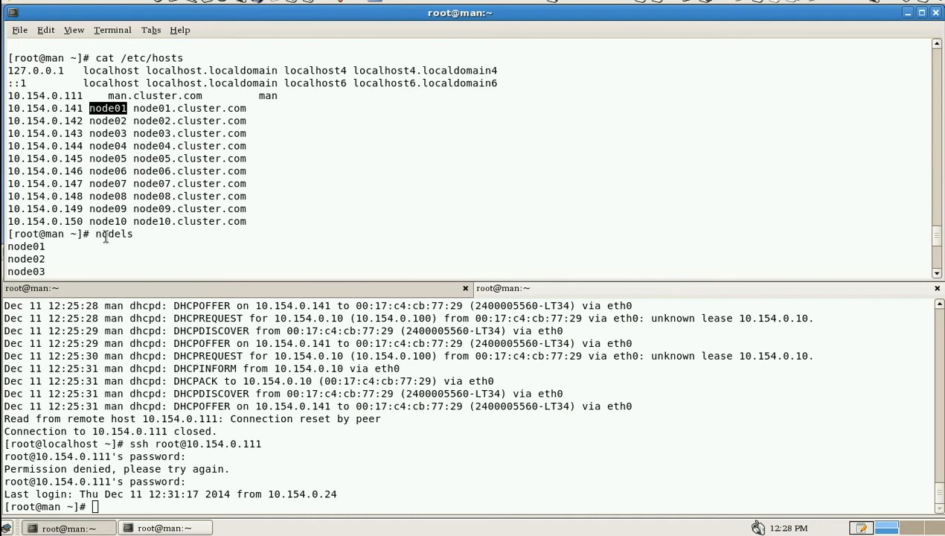
mouse_move(125, 234)
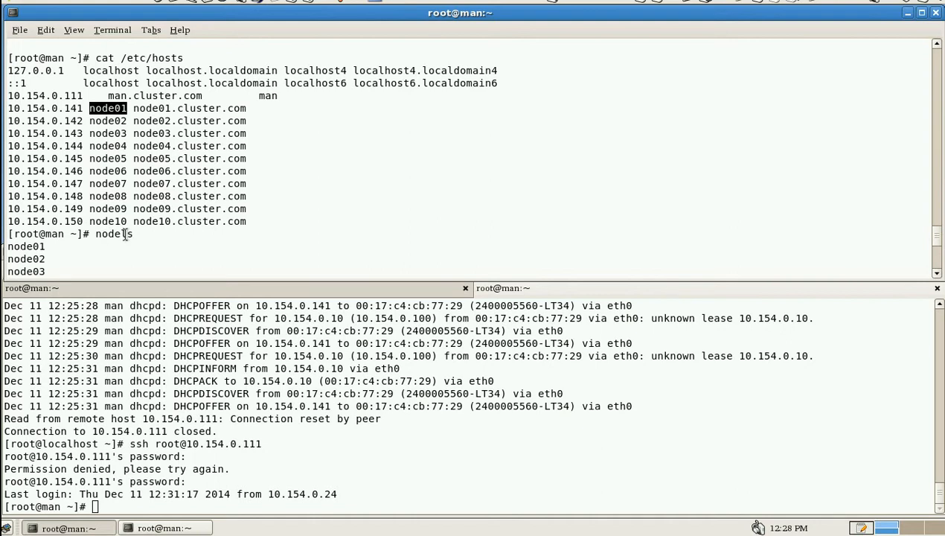
key("Return")
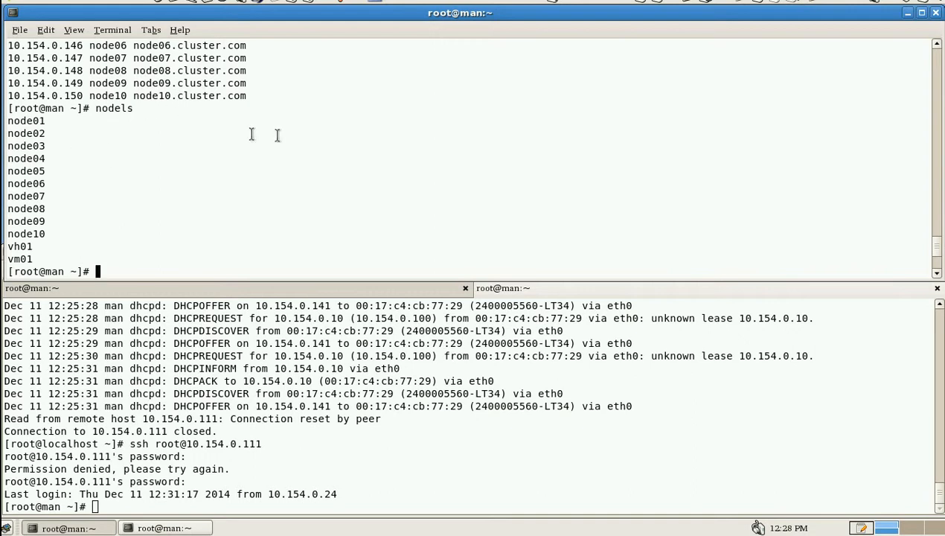
mouse_move(302, 146)
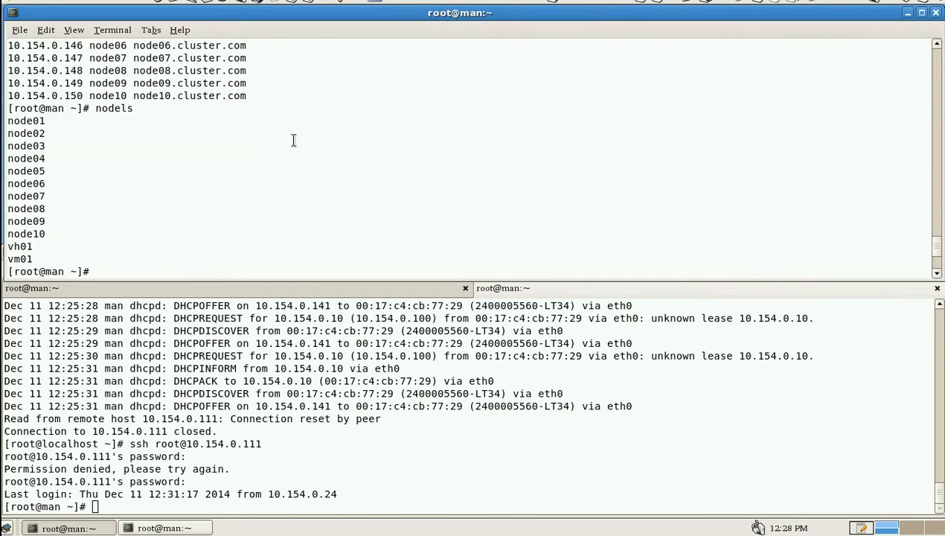
Add 'nameserver 10.154.0.111' to /etc/resolv.conf in vim and confirm hostname man.cluster.com.
type("cat /etc/resolv.conf")
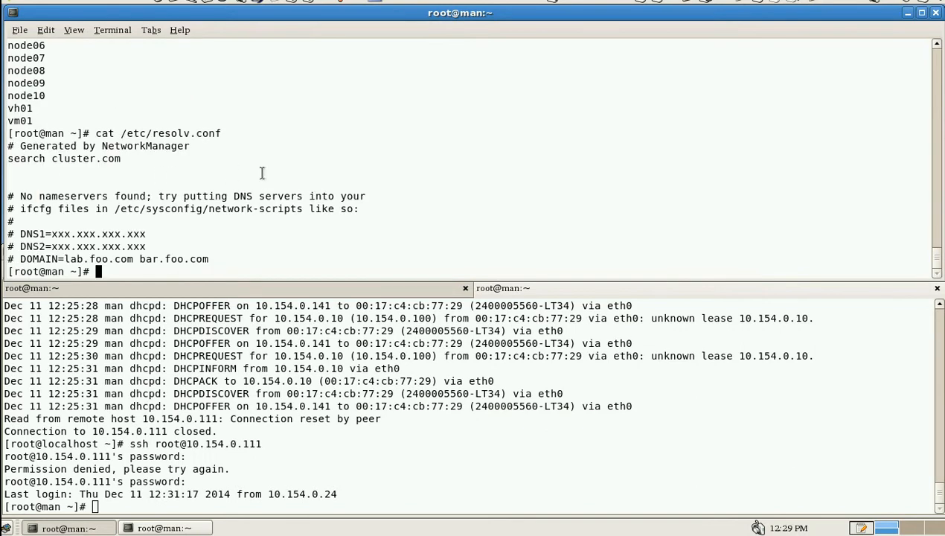
type("vim /etc/r")
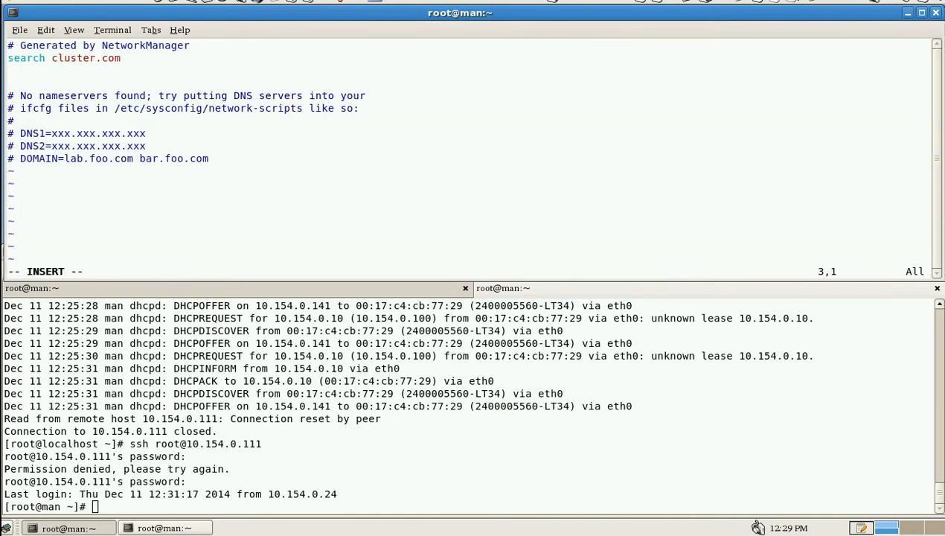
type("nameserver 1")
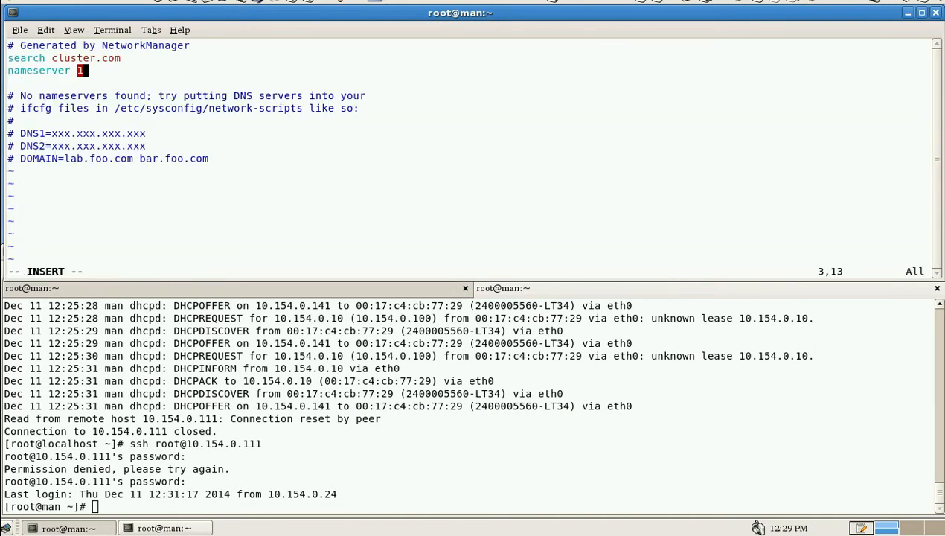
type("0.154.0.111")
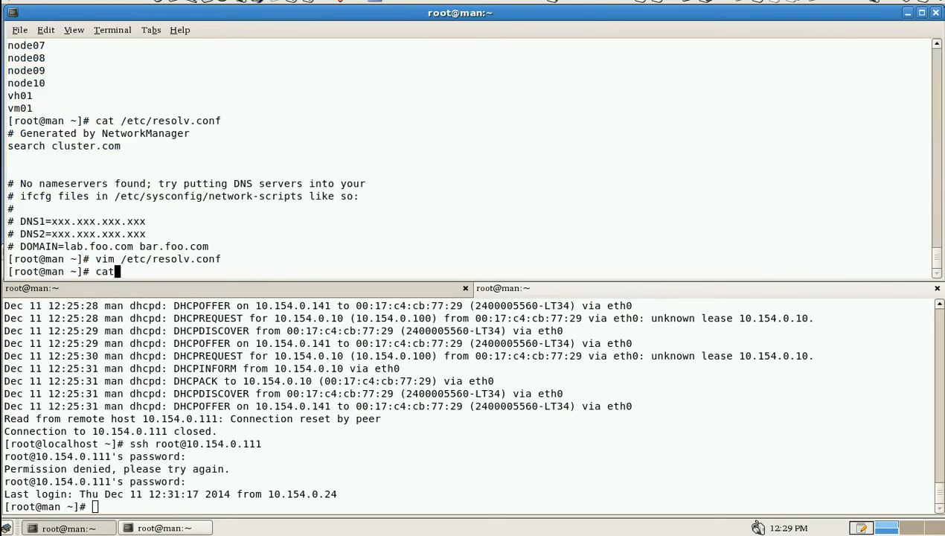
key("BackSpace")
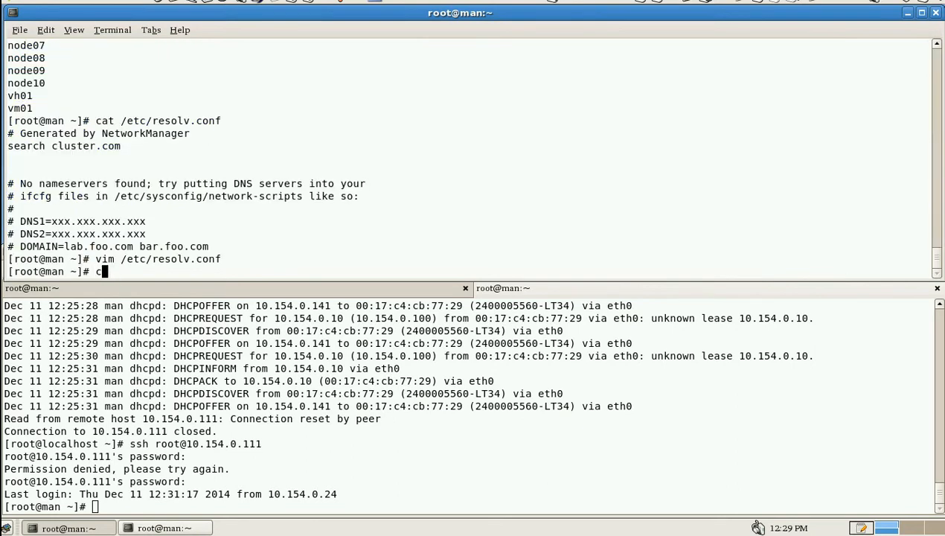
key("BackSpace")
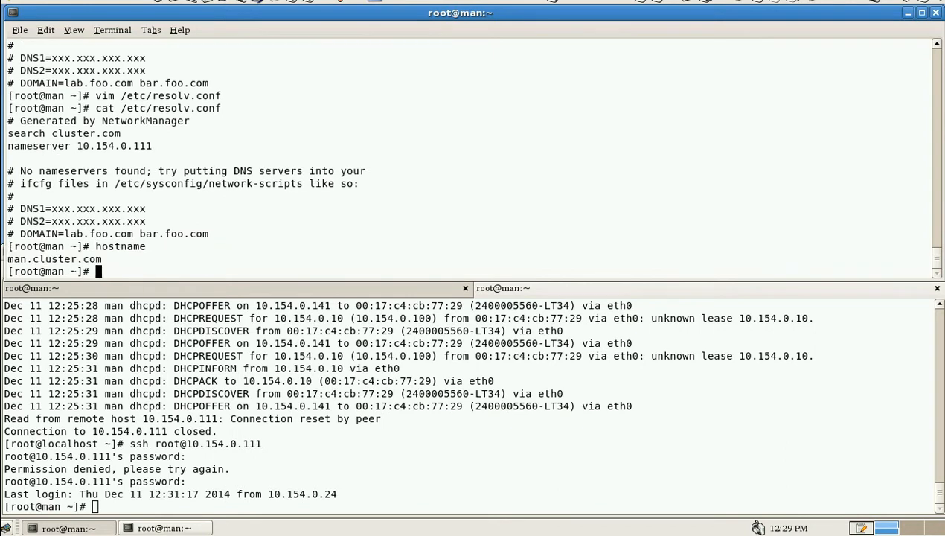
mouse_move(82, 146)
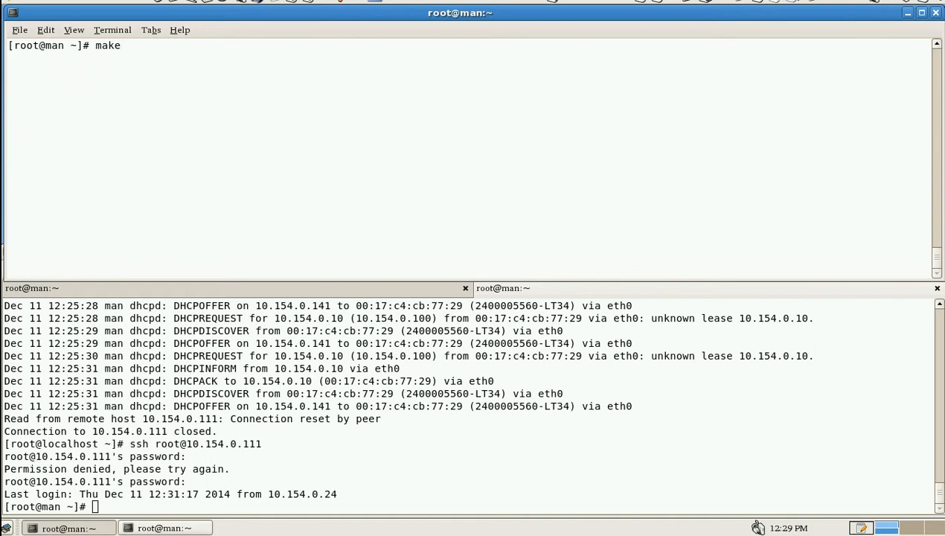
Run makedhcp -n, follow /var/log/messages, and run makedns -n to update DNS.
type("dhcp -n")
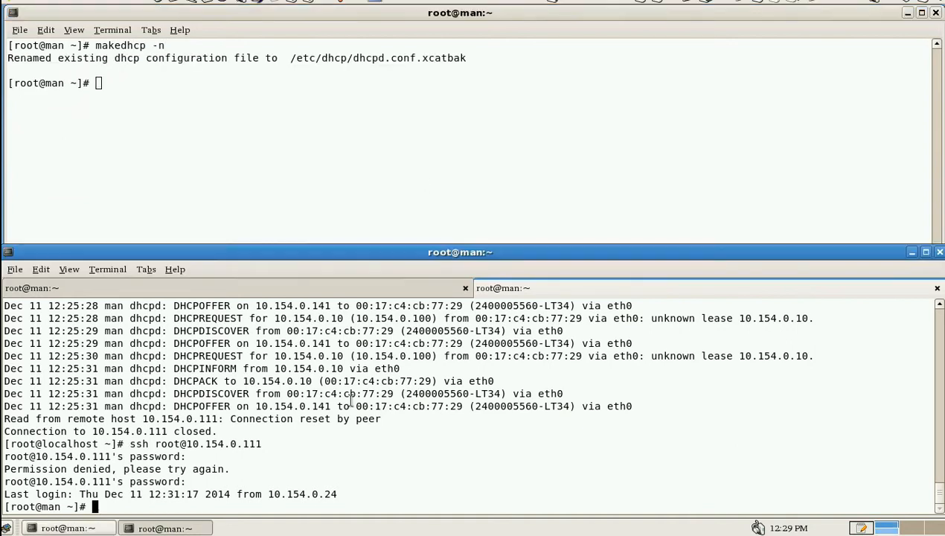
type("tail")
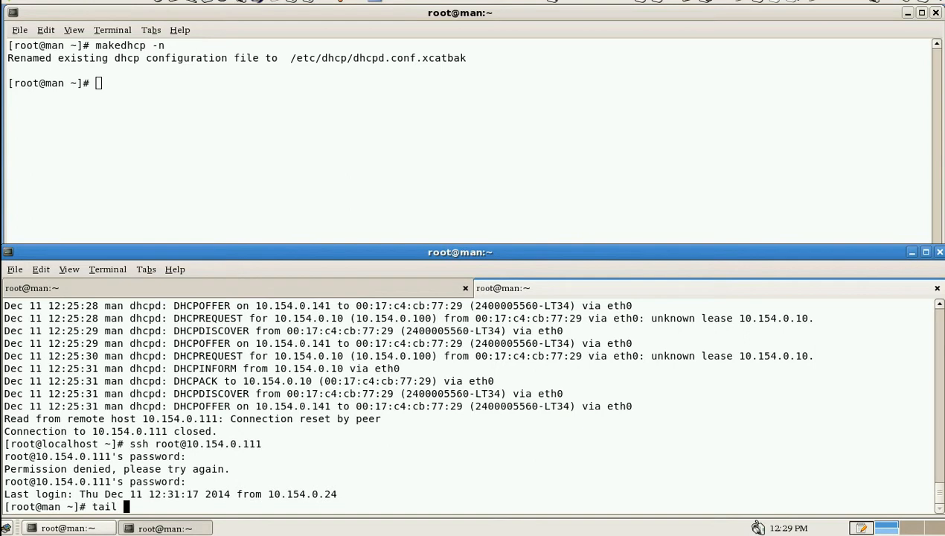
type("-f /v")
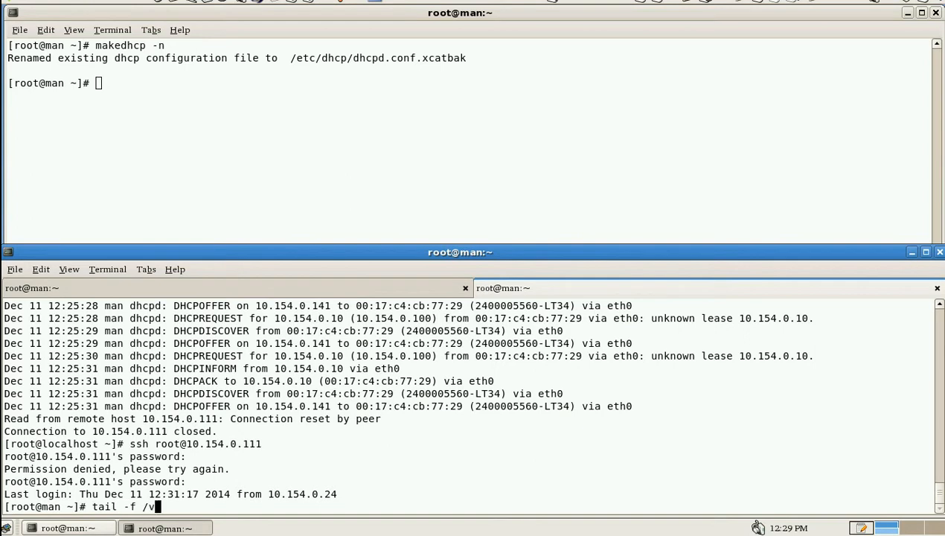
type("ar/log/messages")
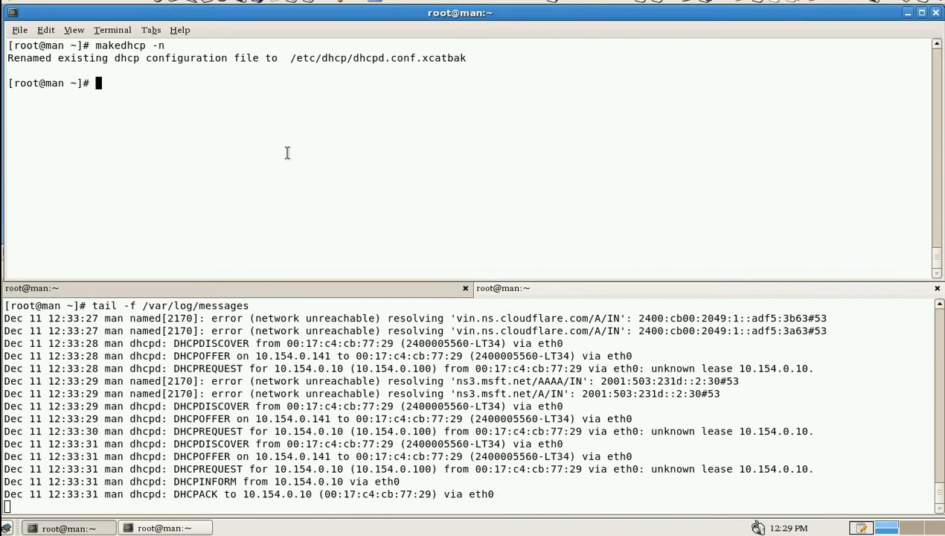
type("makedns")
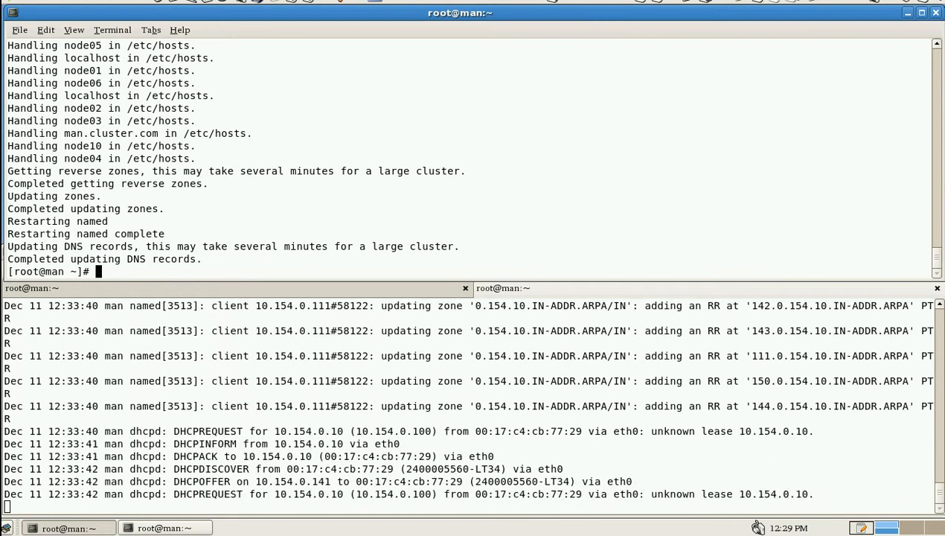
Scroll the named log to check A and PTR records for node01–node10 and man.
scroll("down", 3)
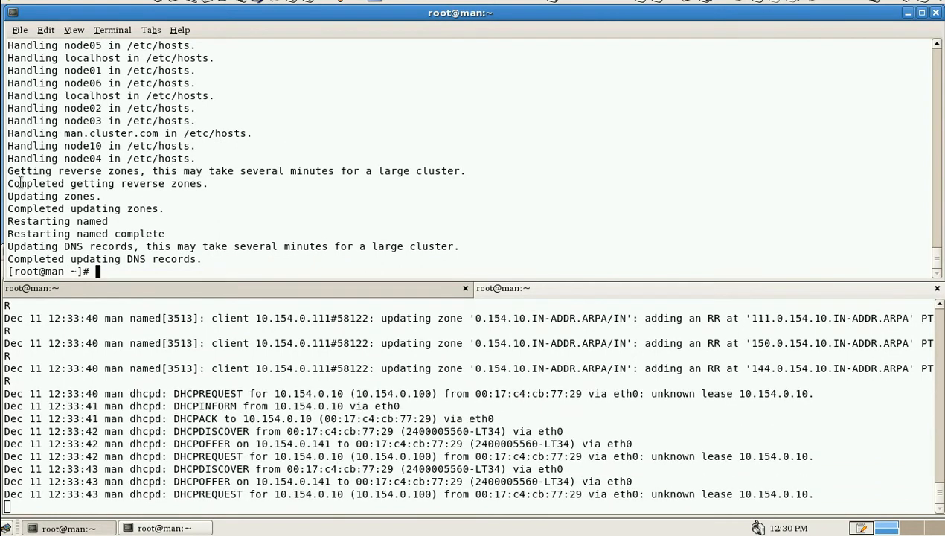
scroll("down", 3)
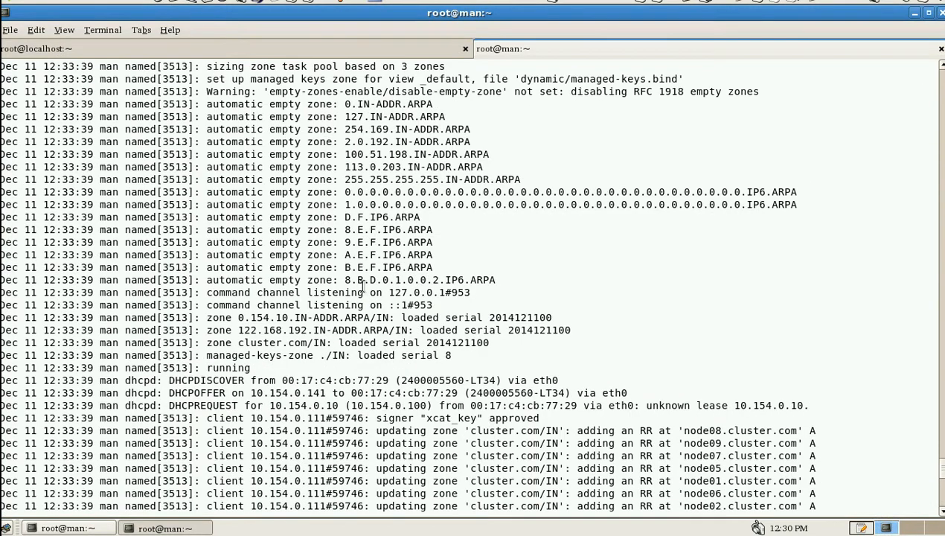
mouse_move(441, 228)
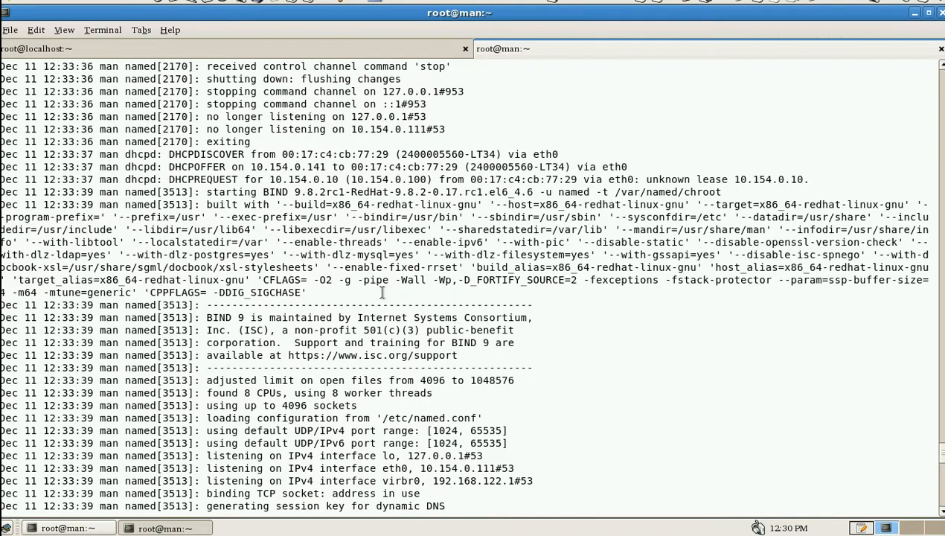
mouse_move(197, 229)
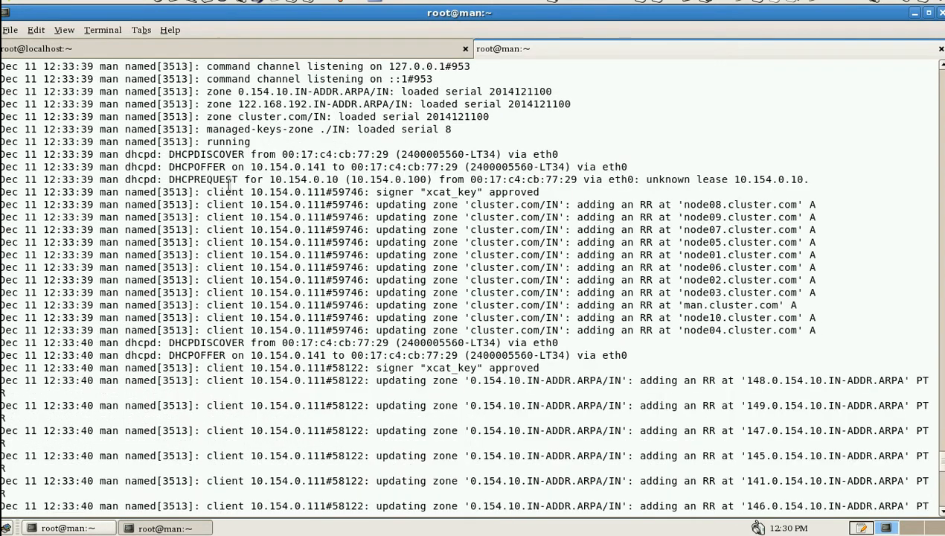
mouse_move(351, 216)
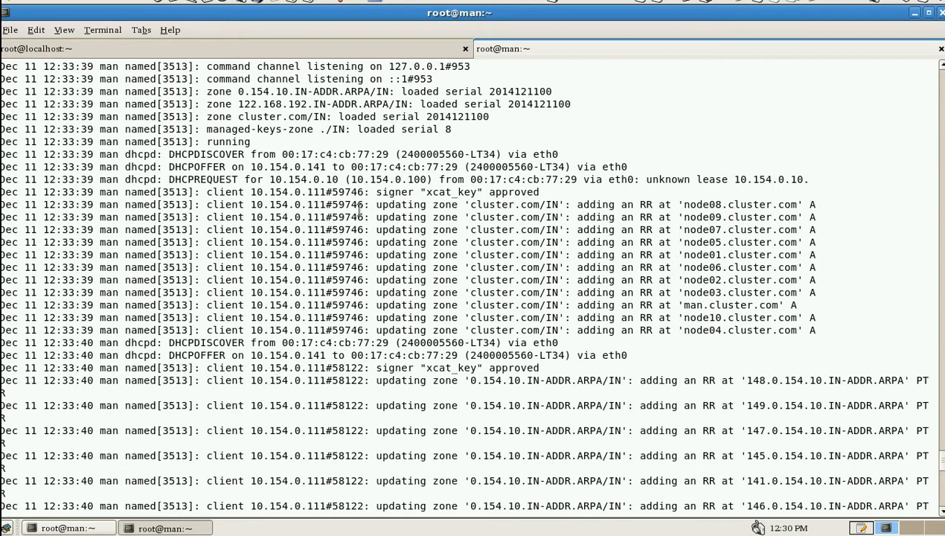
mouse_move(644, 228)
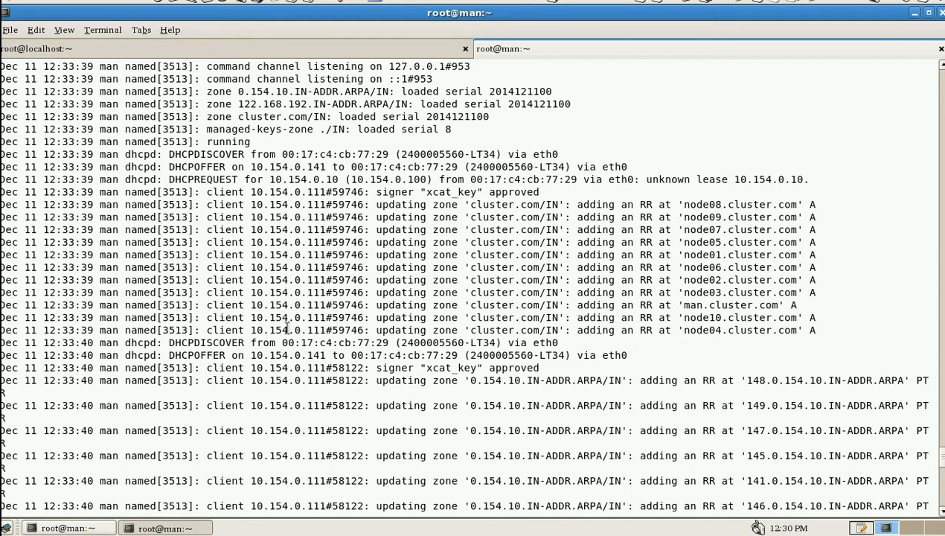
mouse_move(248, 374)
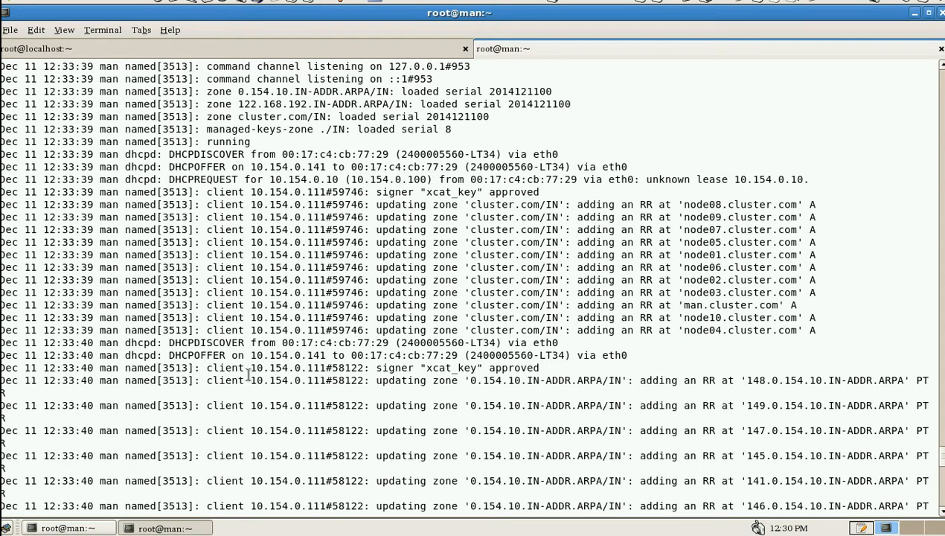
scroll("down", 3)
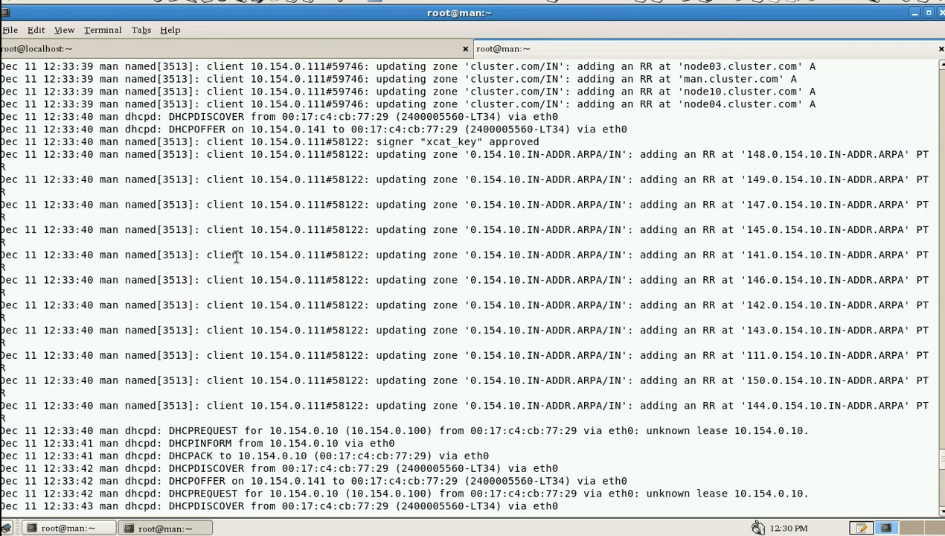
mouse_move(497, 238)
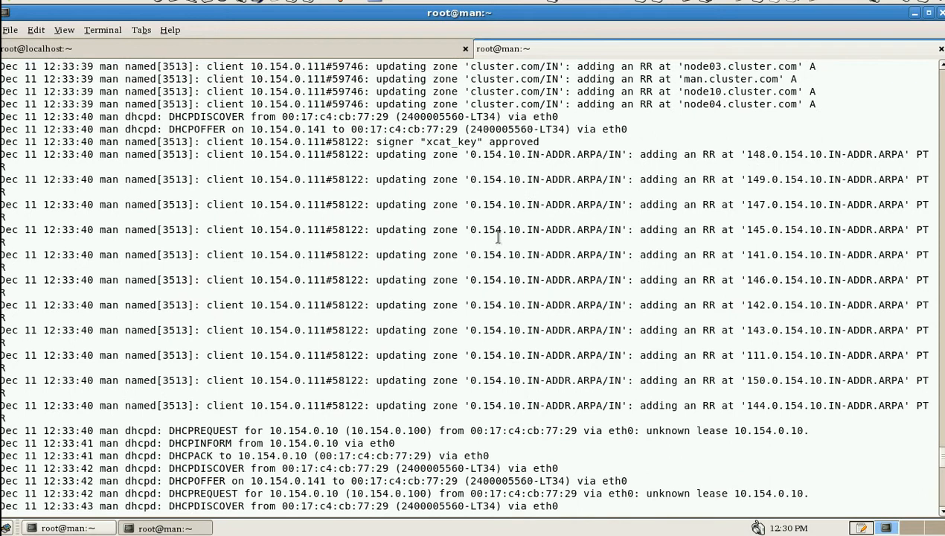
mouse_move(380, 269)
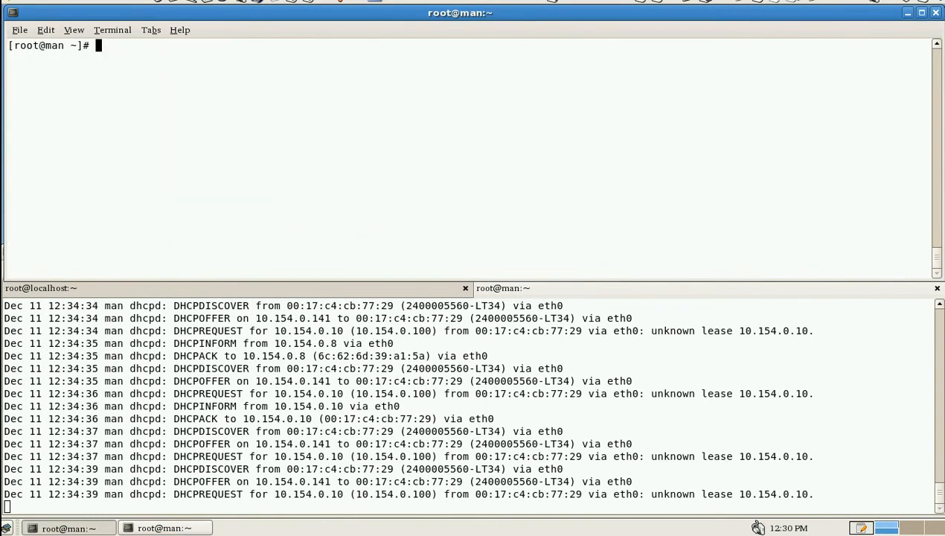
Display /etc/named.conf to verify the cluster.com zone and both reverse zones.
type("cat /var/")
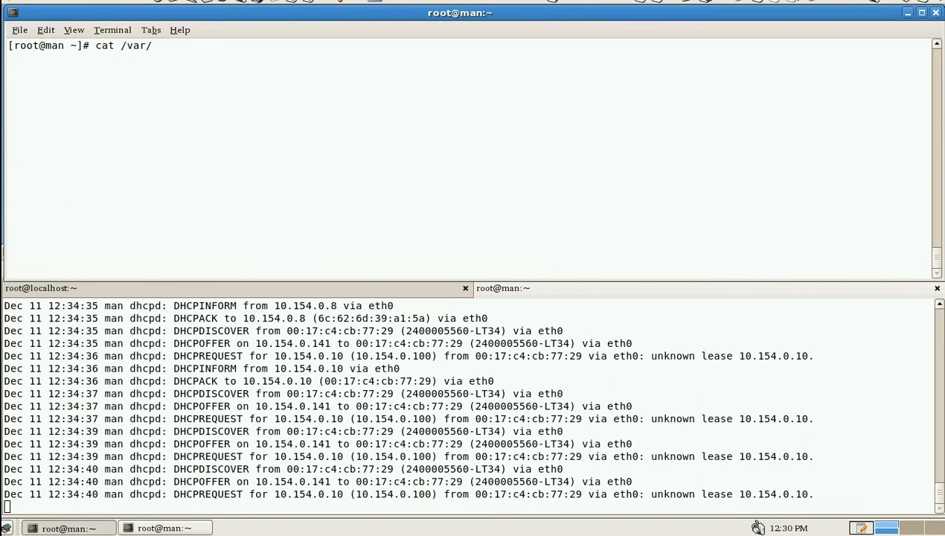
type("etc/n")
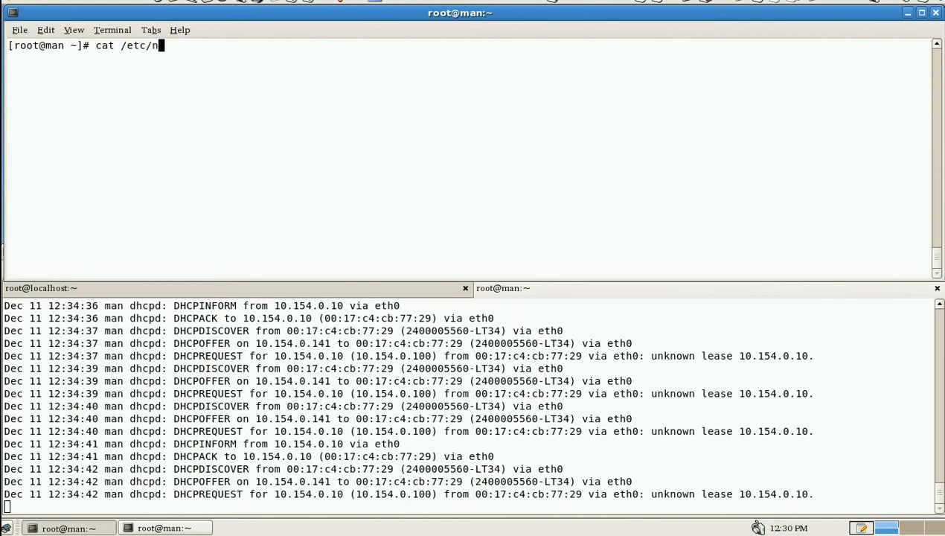
key("Tab")
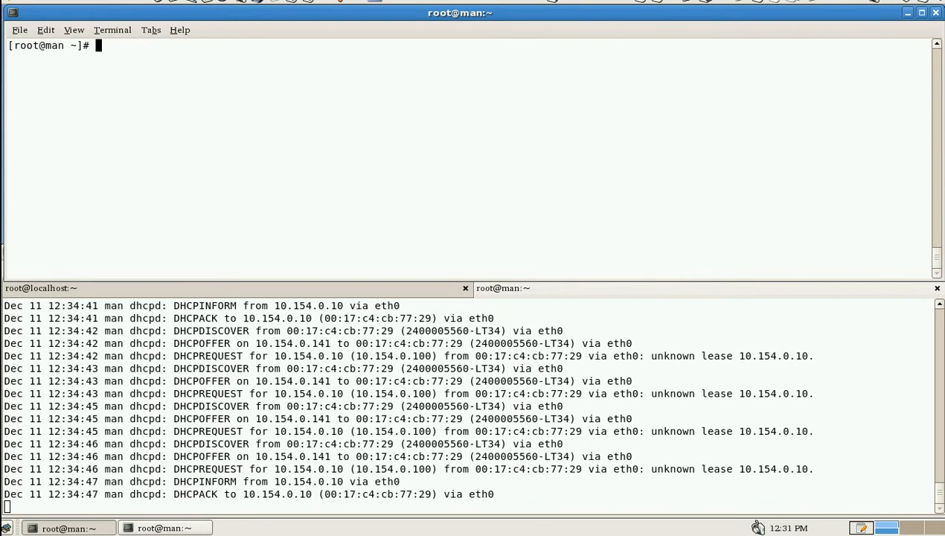
type("cat /etc/named")
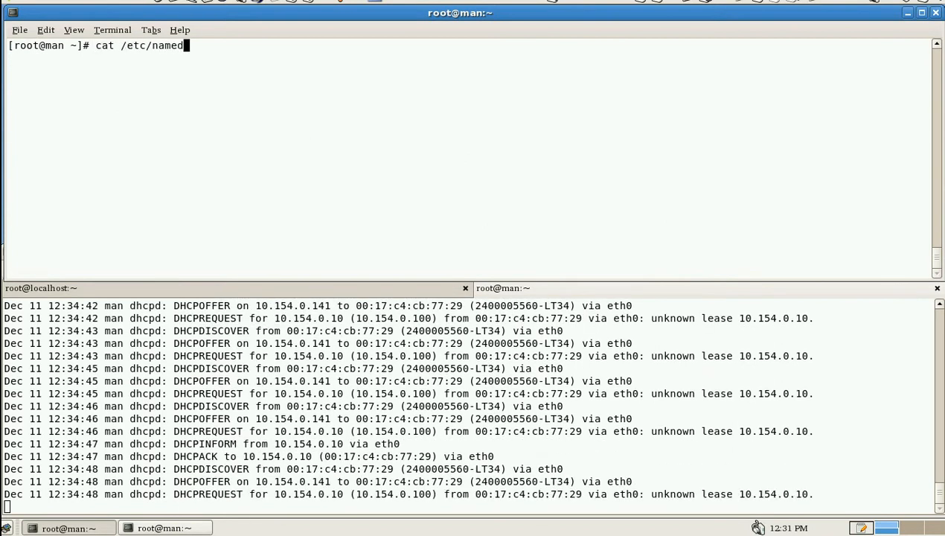
key("Return")
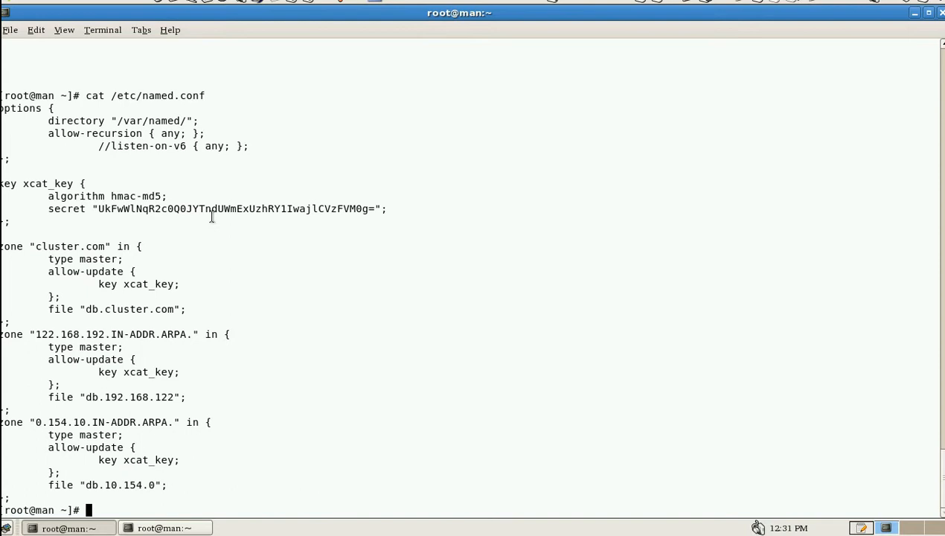
type("host node08")
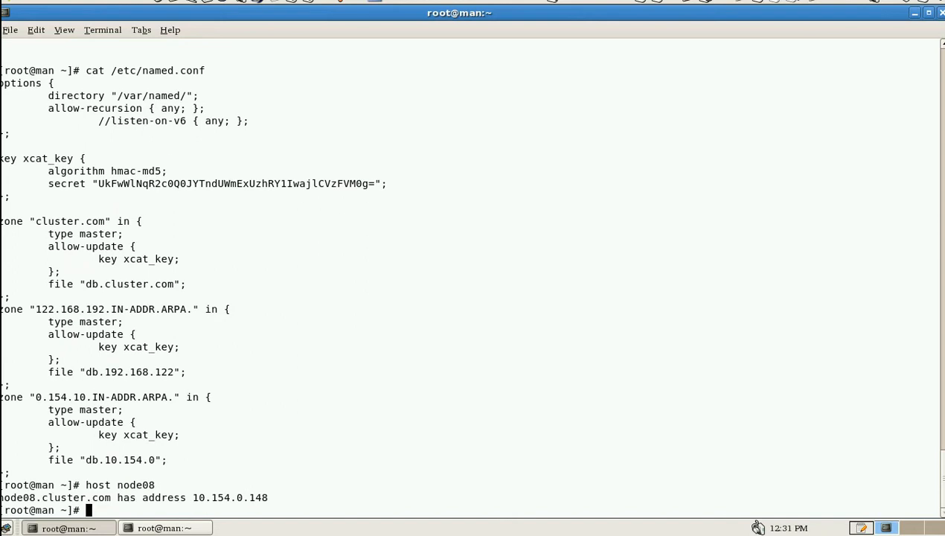
Start nslookup and resolve node08 to 10.154.0.148.
type("ns")
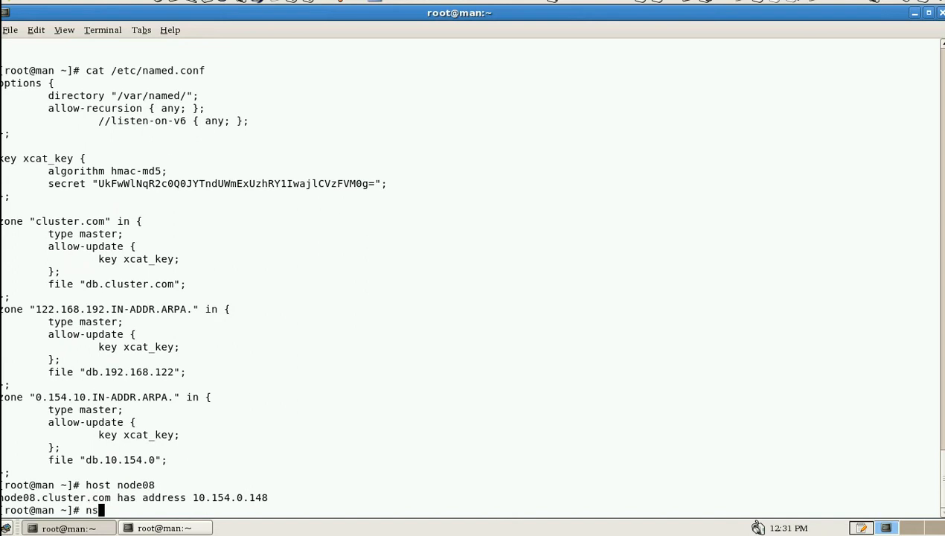
type("lookup")
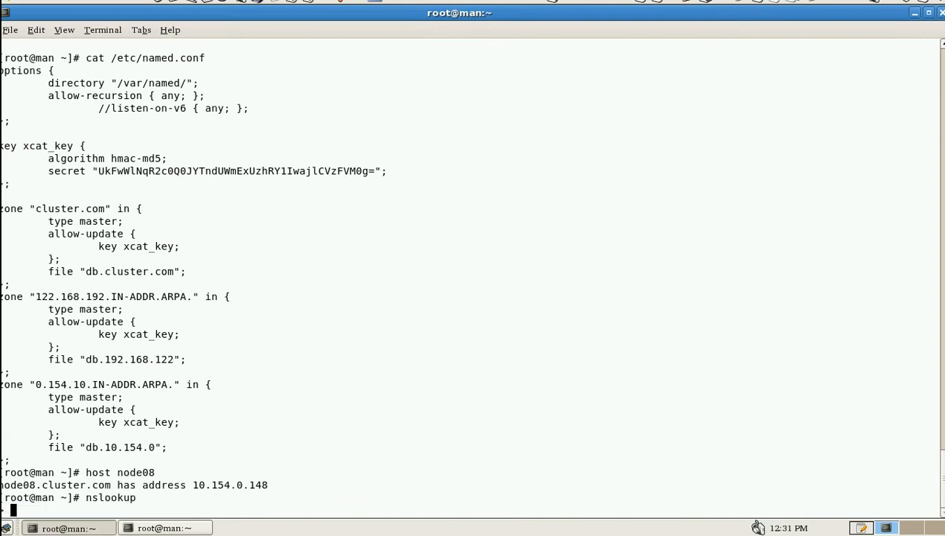
type("node08")
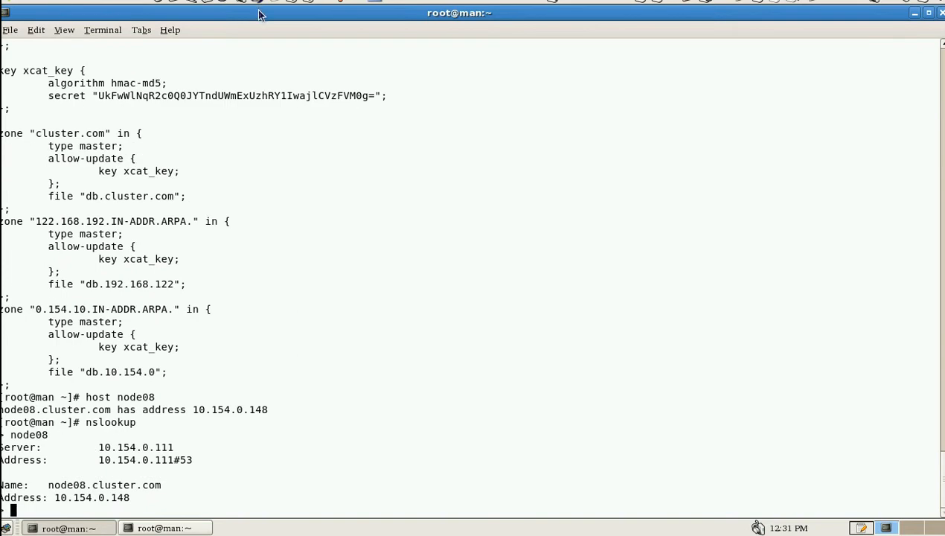
mouse_move(300, 68)
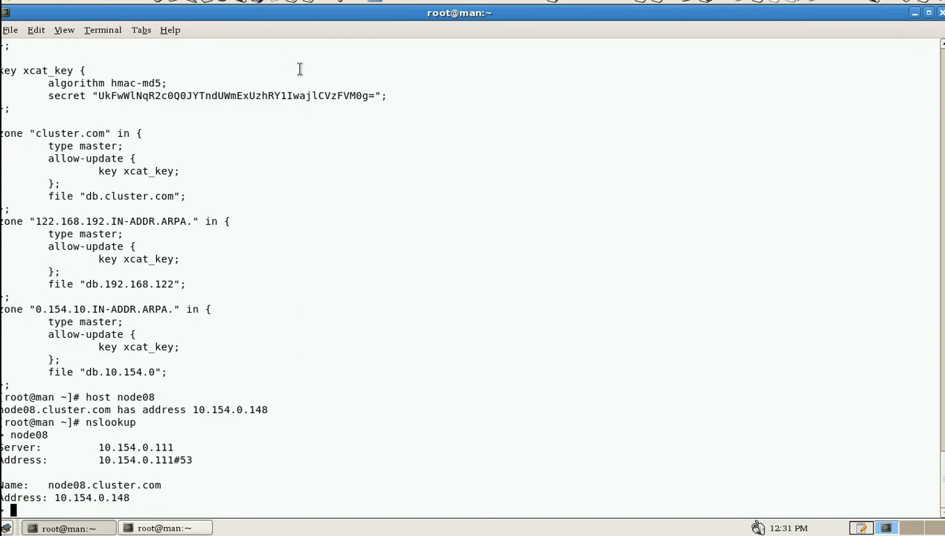
mouse_move(325, 13)
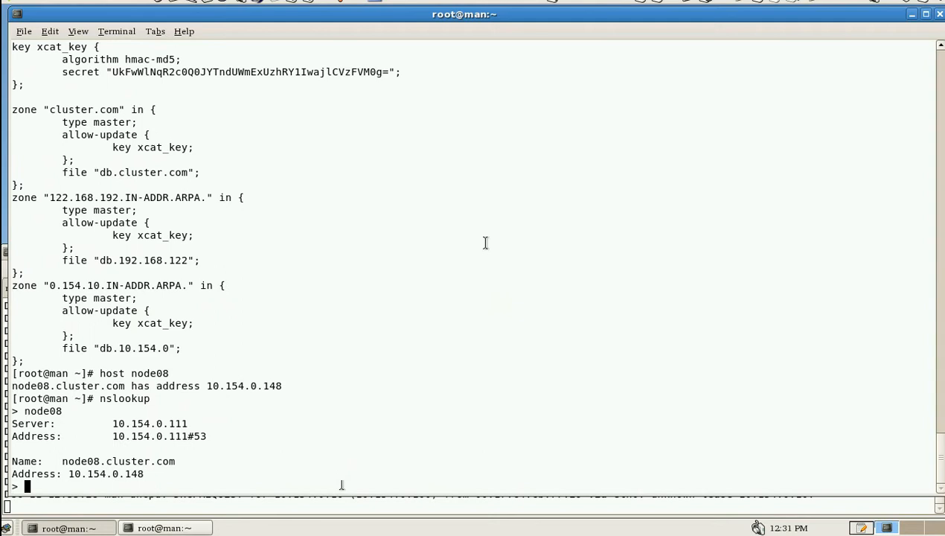
Reverse-resolve 10.154.0.147 to node07.cluster.com, then quit nslookup.
type("1")
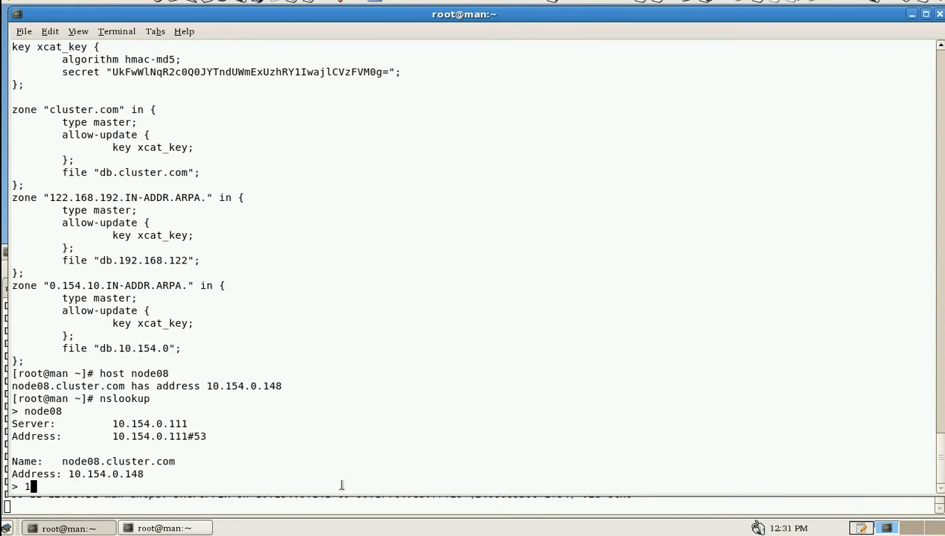
type("0.1")
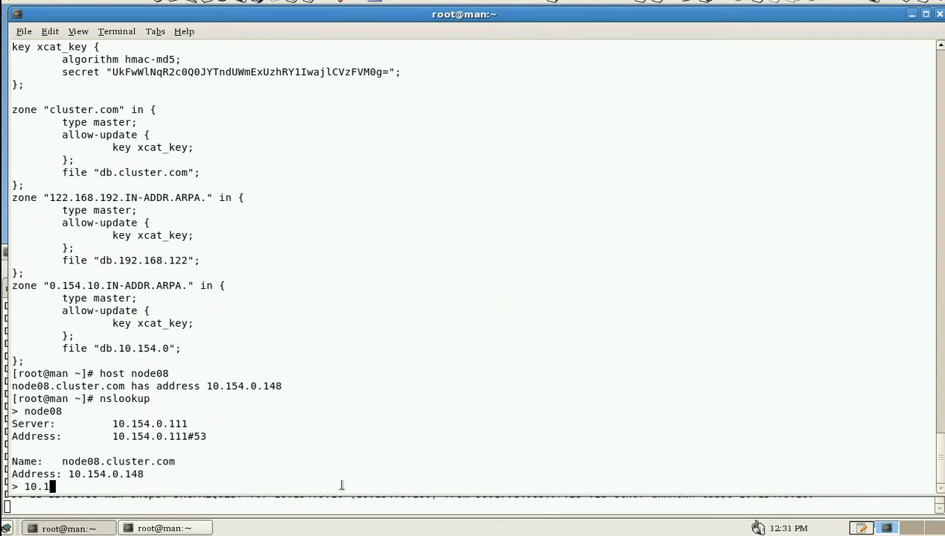
type("54.0.")
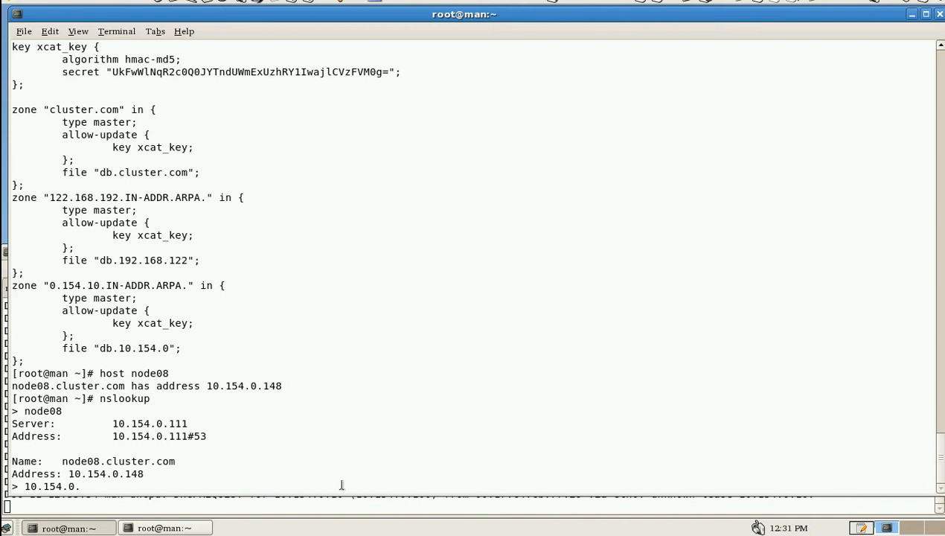
type("147")
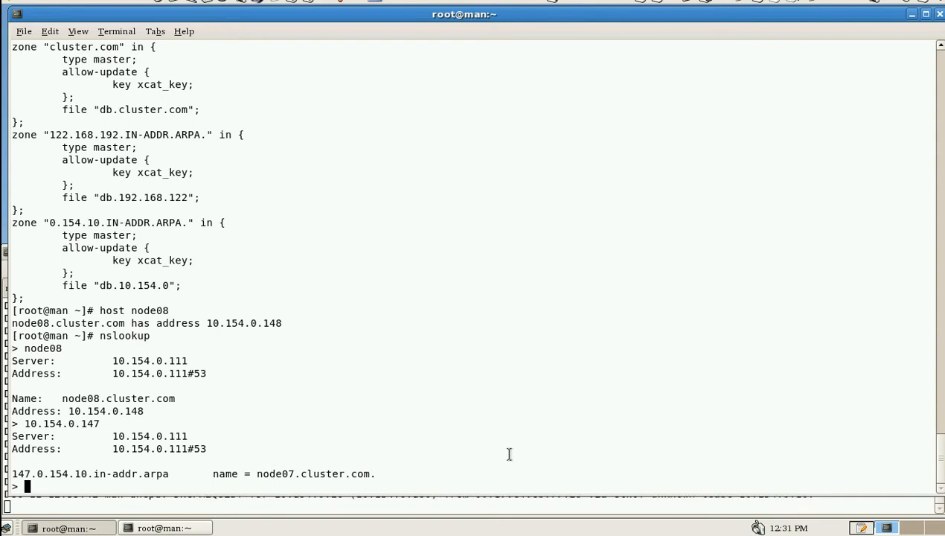
type("quit")
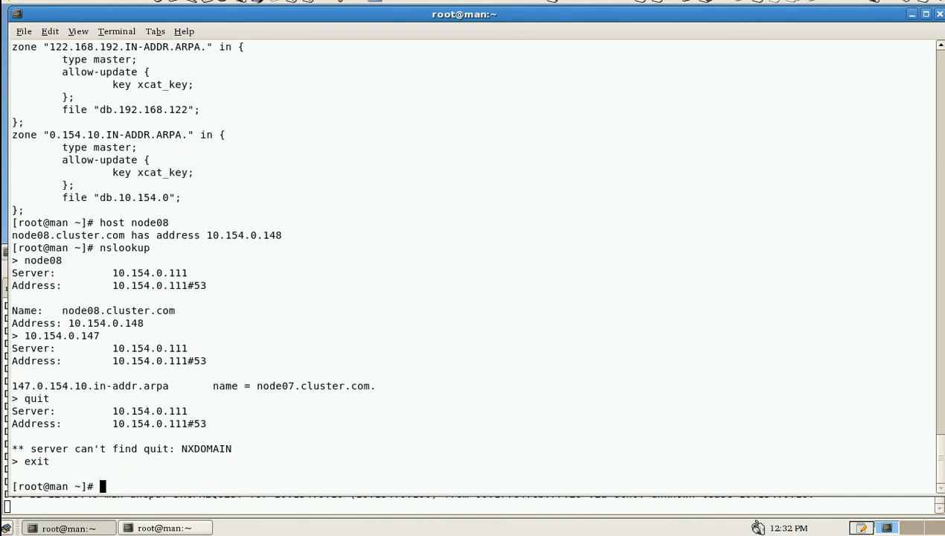
Confirm named is running with 19 zones and reopen /etc/resolv.conf in vim.
type("/etc/init.d/named status")
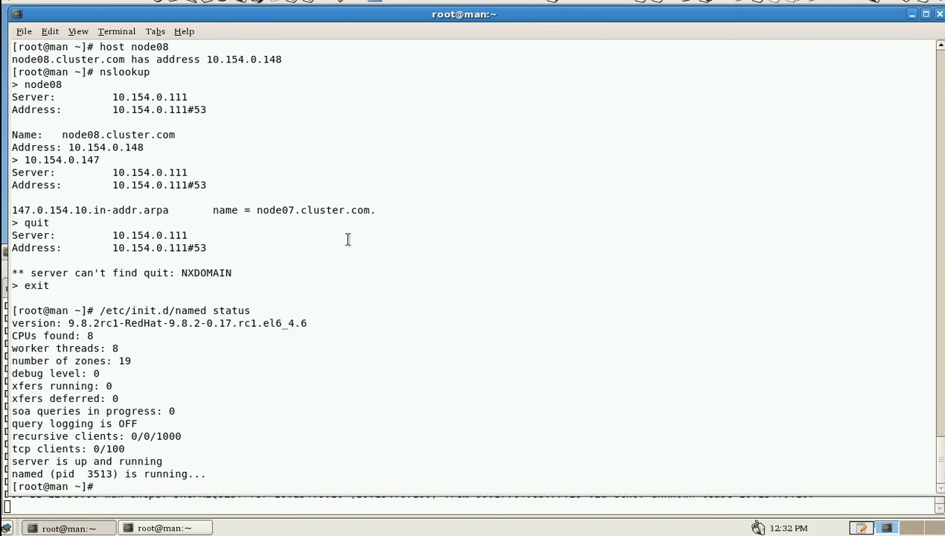
type("vim /etc/resolv.conf")
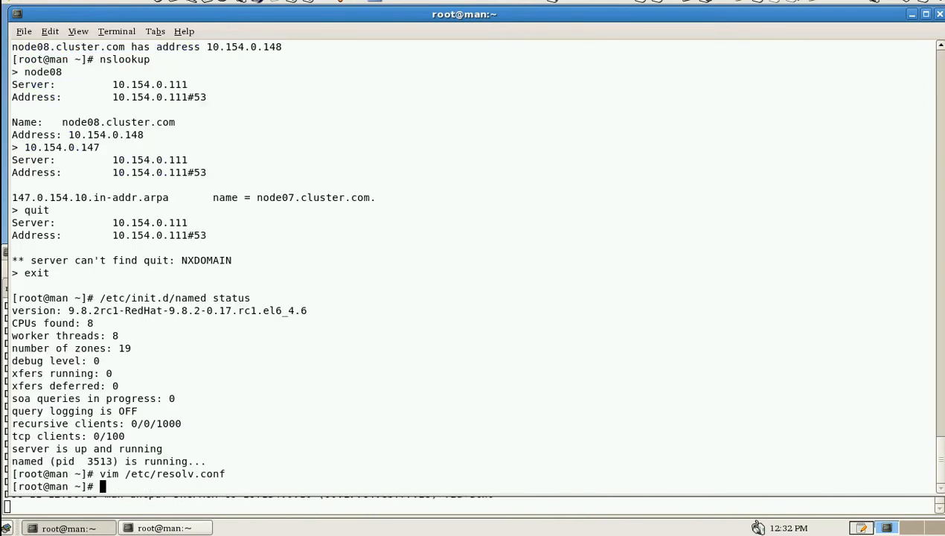
Resolve node01 to 10.154.0.141 with host and nslookup via 127.0.0.1.
type("hosts node01")
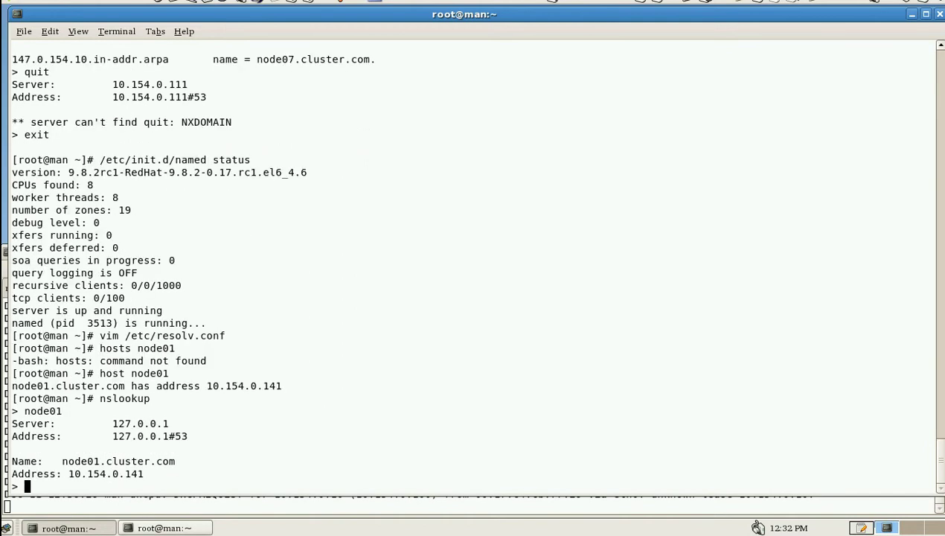
type("exit")
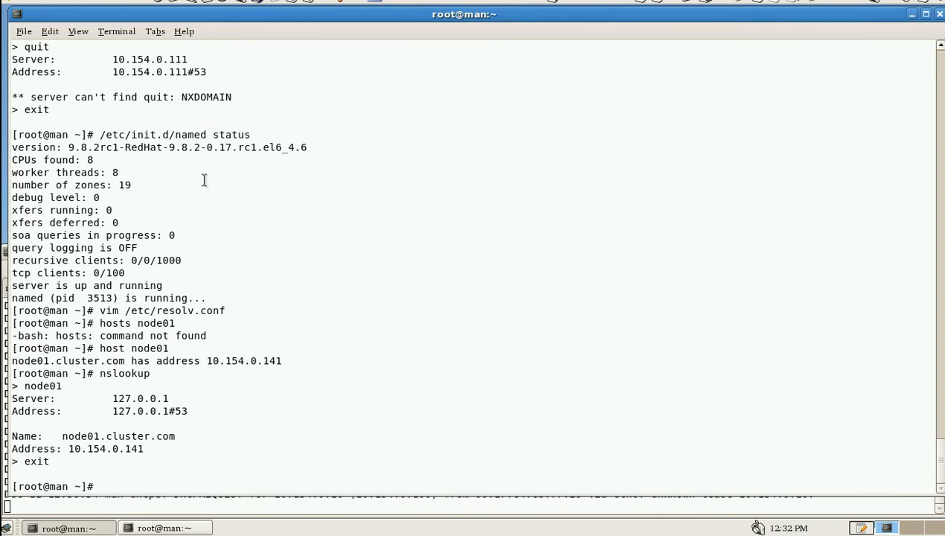
mouse_move(613, 428)
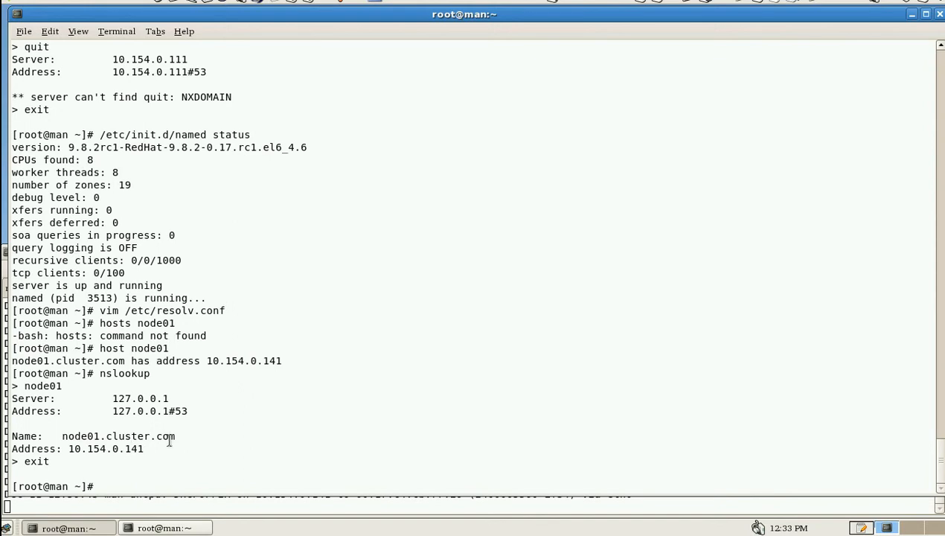
type("cat /etc/named.")
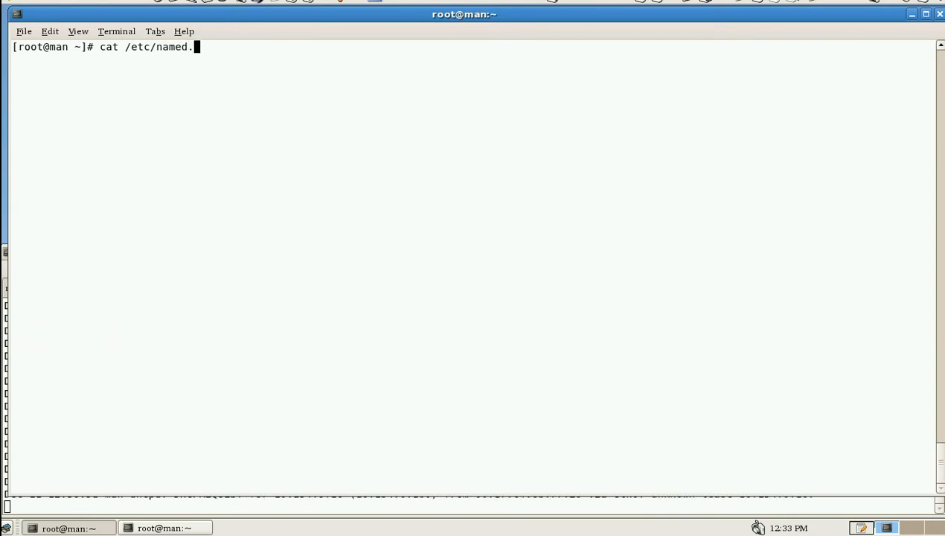
Display /etc/named.conf and start navigating to the /var/named zone files.
key("Return")
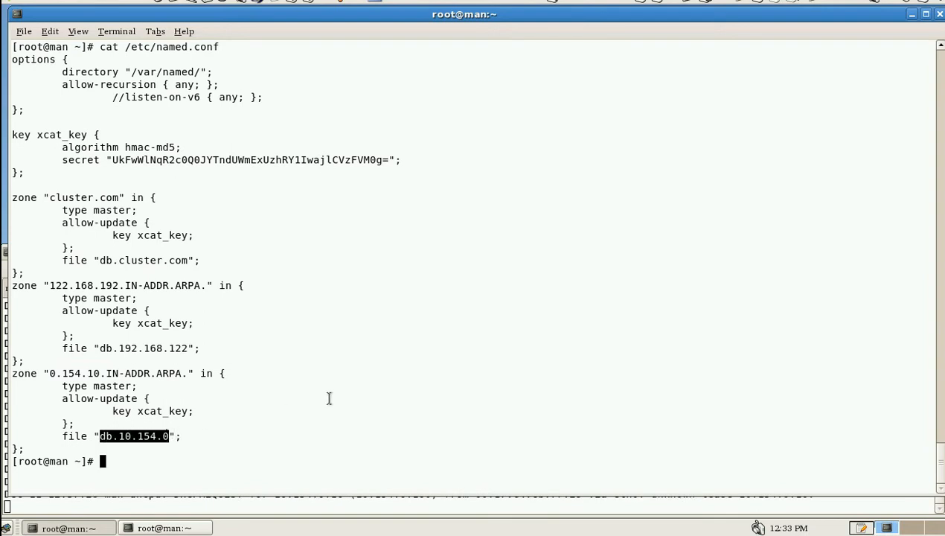
type("cd /")
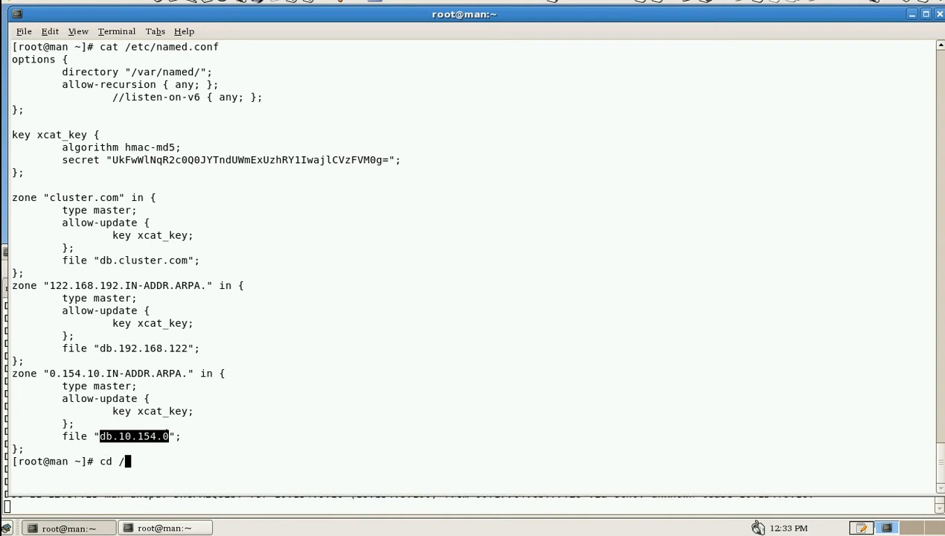
type("var/named/")
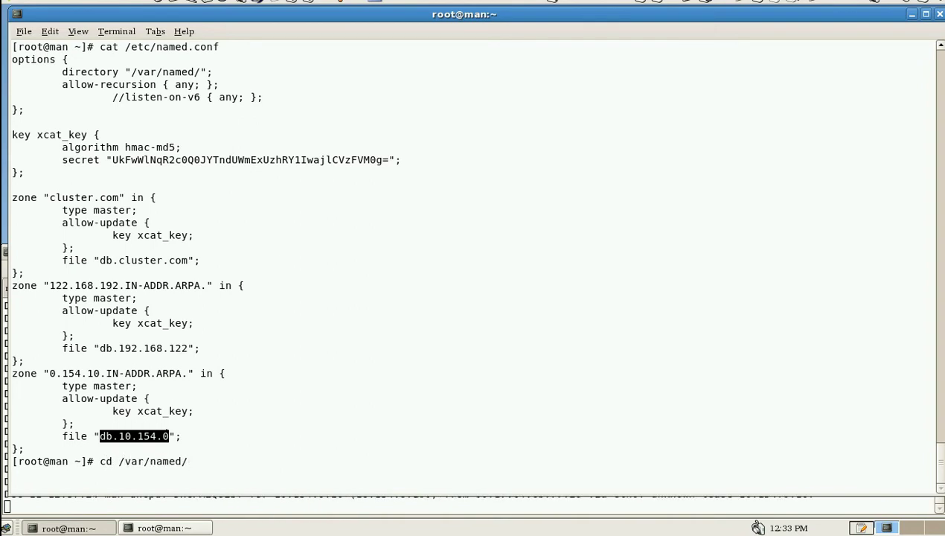
type("db.cluster.com")
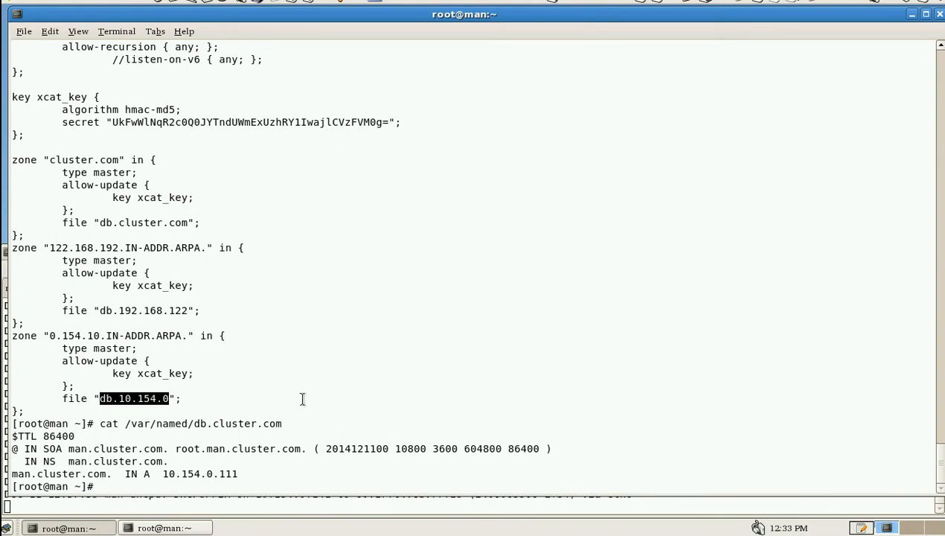
mouse_move(364, 367)
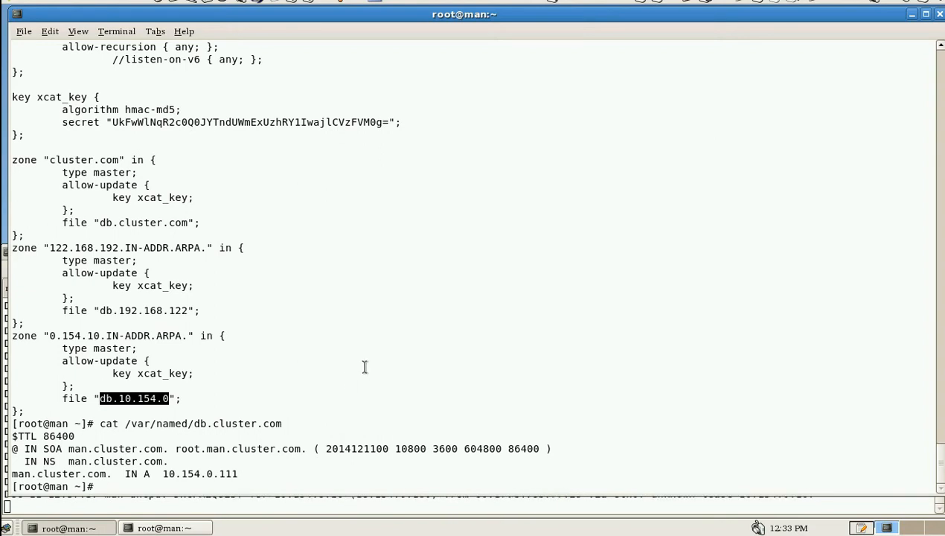
Print the db.cluster.com and db.10.154.0 zone files from /var/named.
type("cat /")
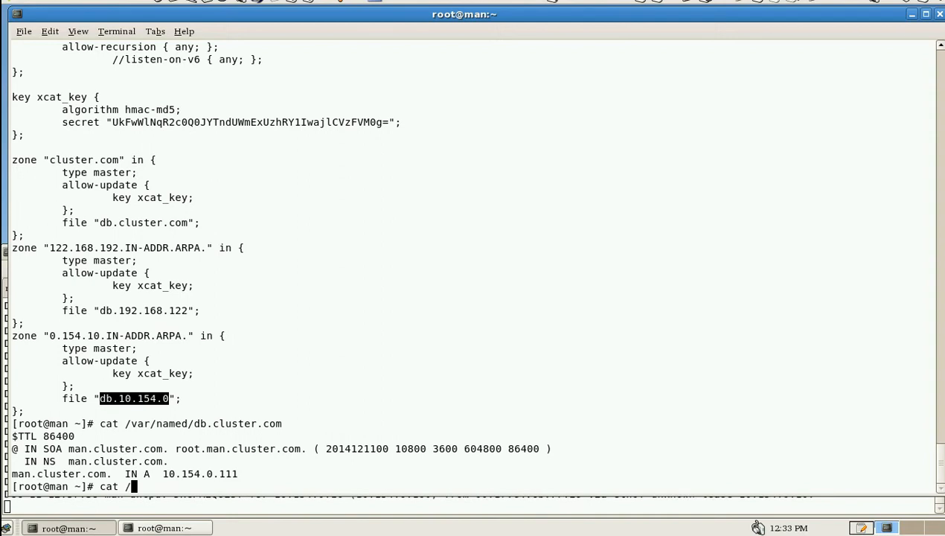
type("var/named/db.10.154.0")
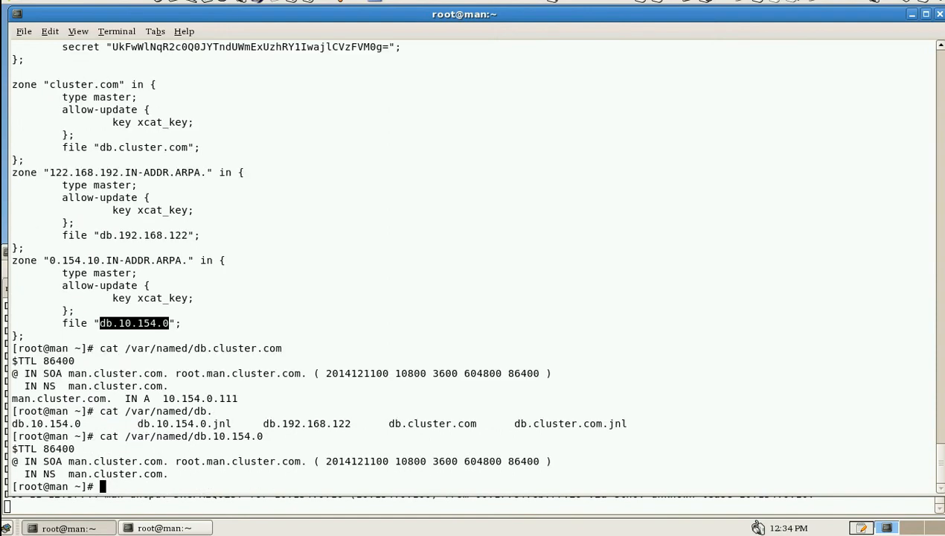
type("cd /v")
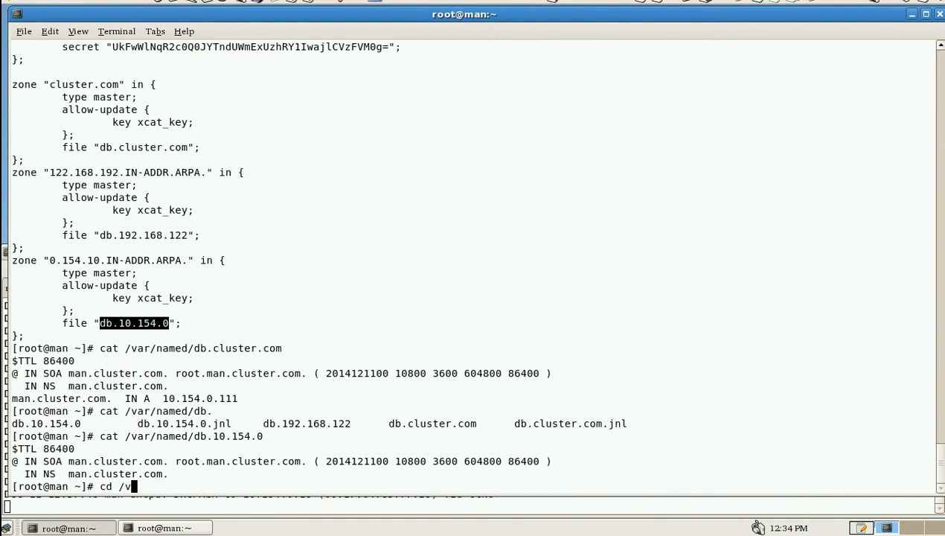
Move into /var/named and view db.cluster.com and db.10.154.0, still without node records.
key("Return")
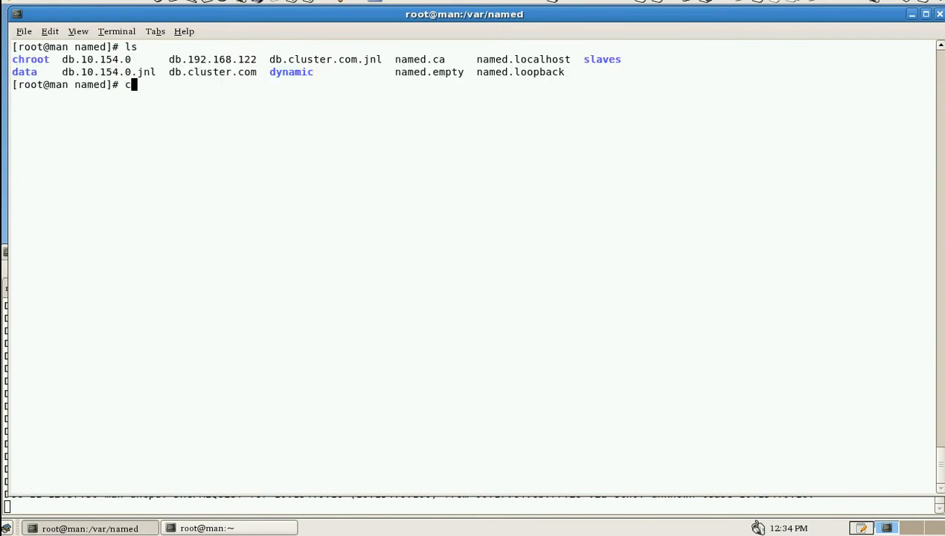
type("at db.cluster.com")
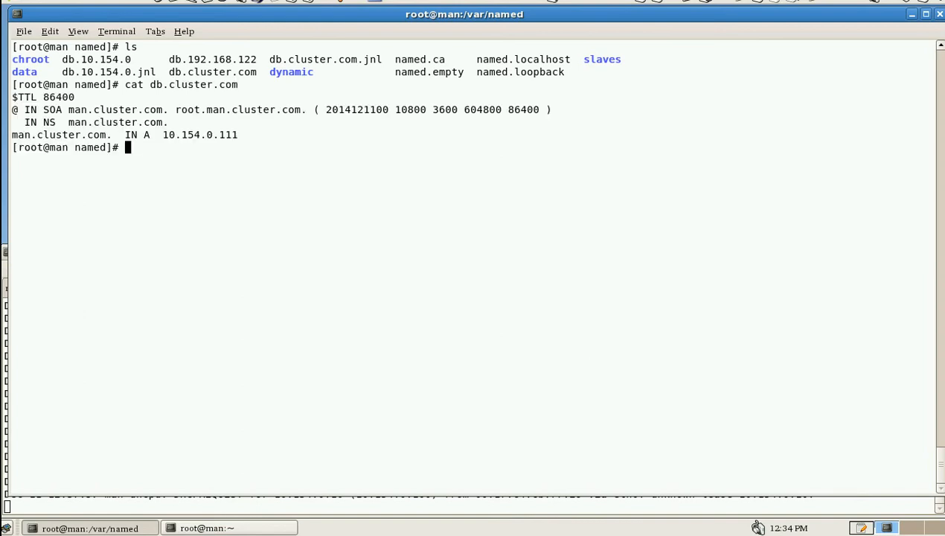
type("cat db.10.154.0")
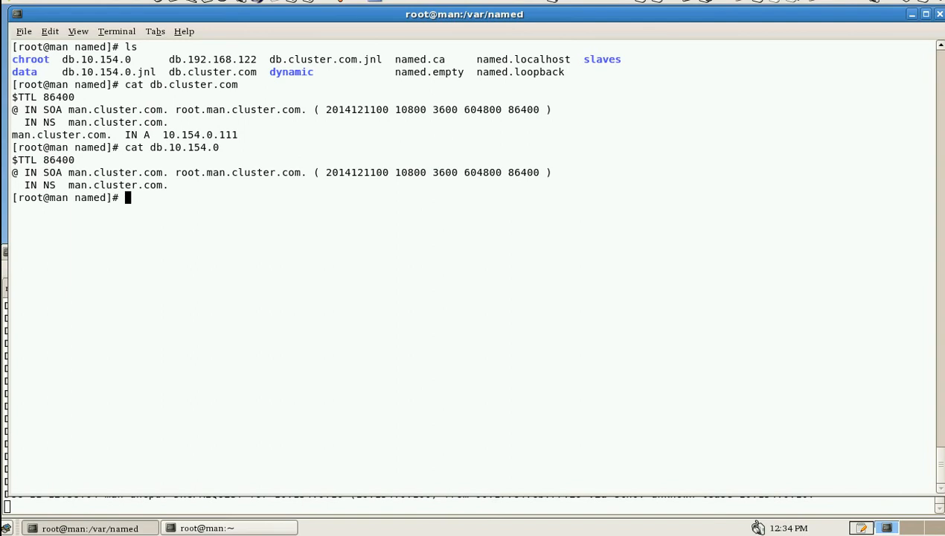
type("/etc/init.d/named restart")
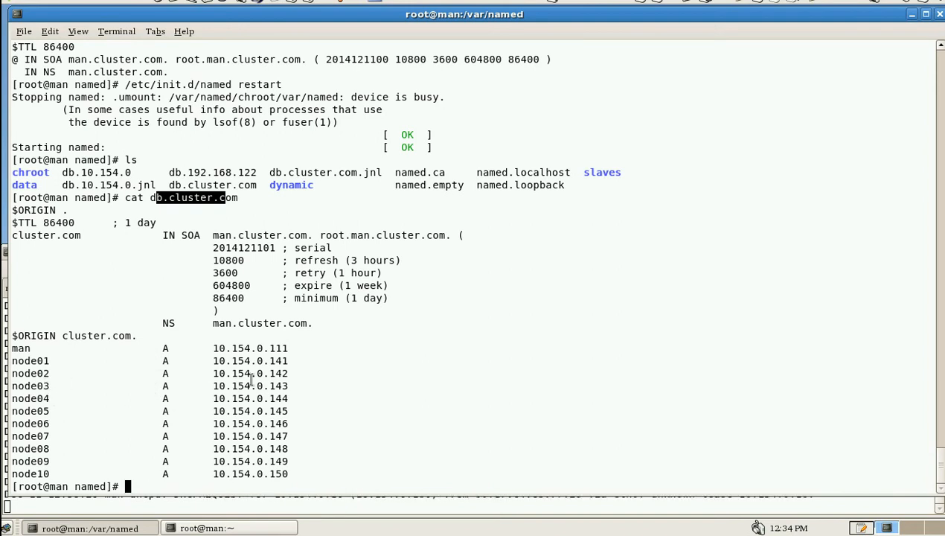
mouse_move(137, 304)
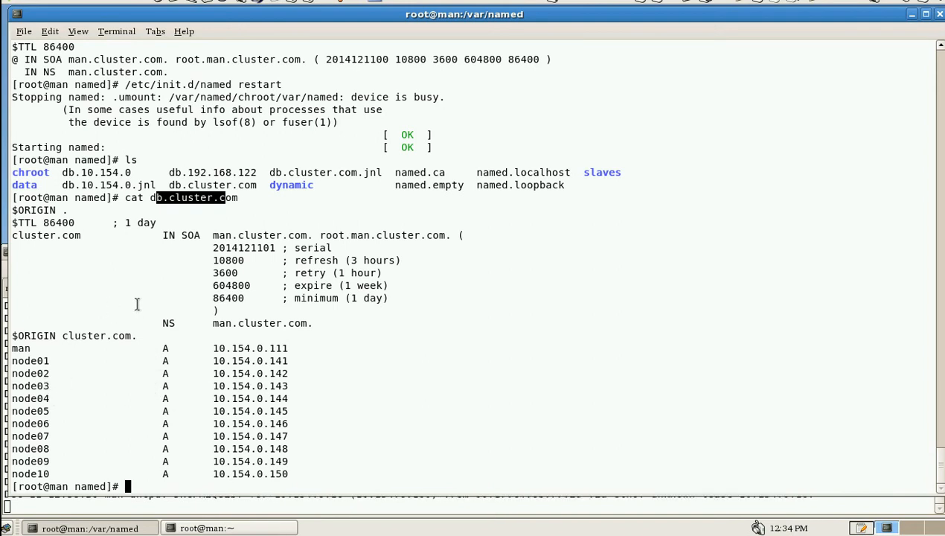
Select the updated db.cluster.com output listing node01–node10 A records.
left_click_drag(11, 349, 151, 411)
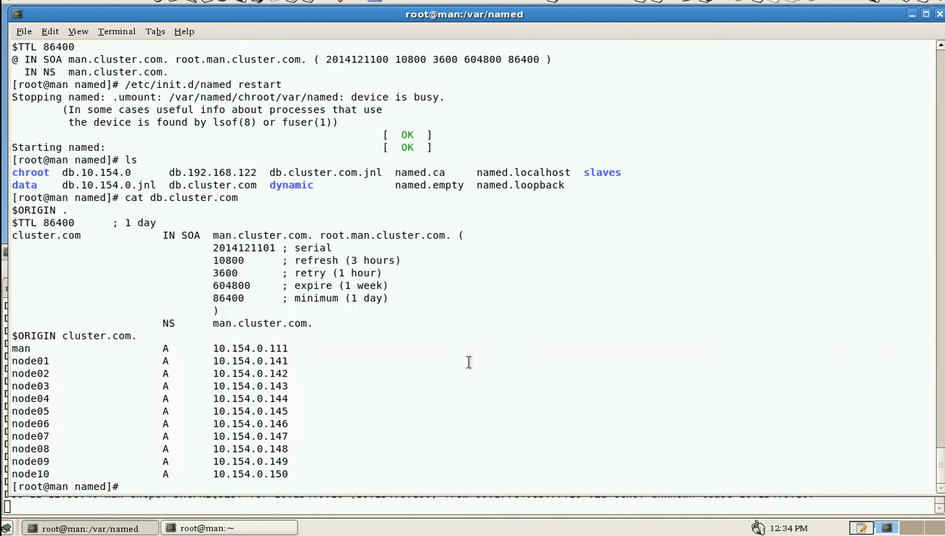
Print db.10.154.0 showing PTR records for man (111) and node01–node10 (141–150).
type("cat")
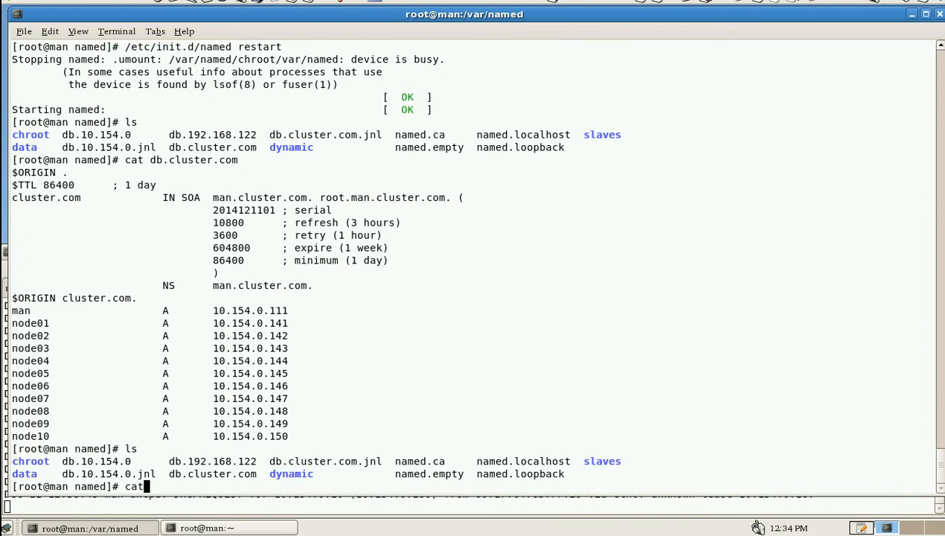
type("db.10.154.0")
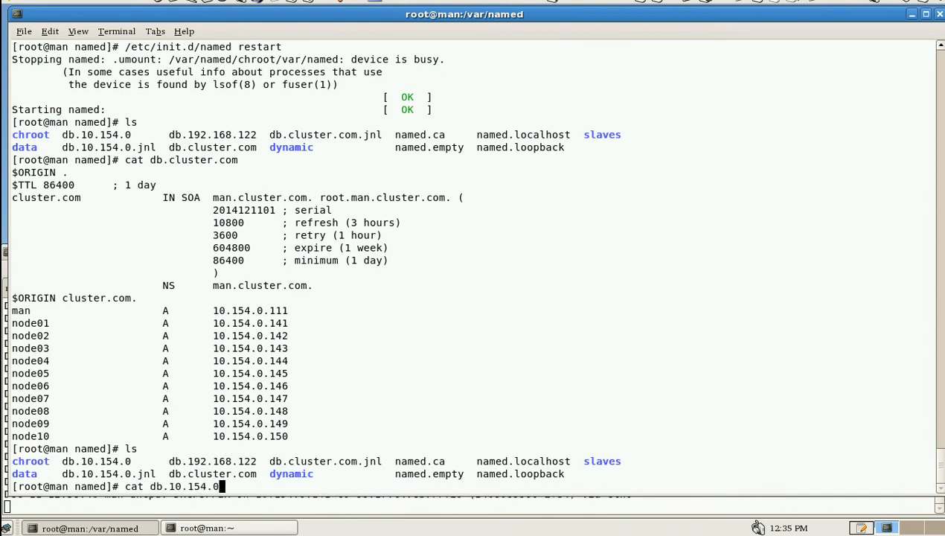
key("Return")
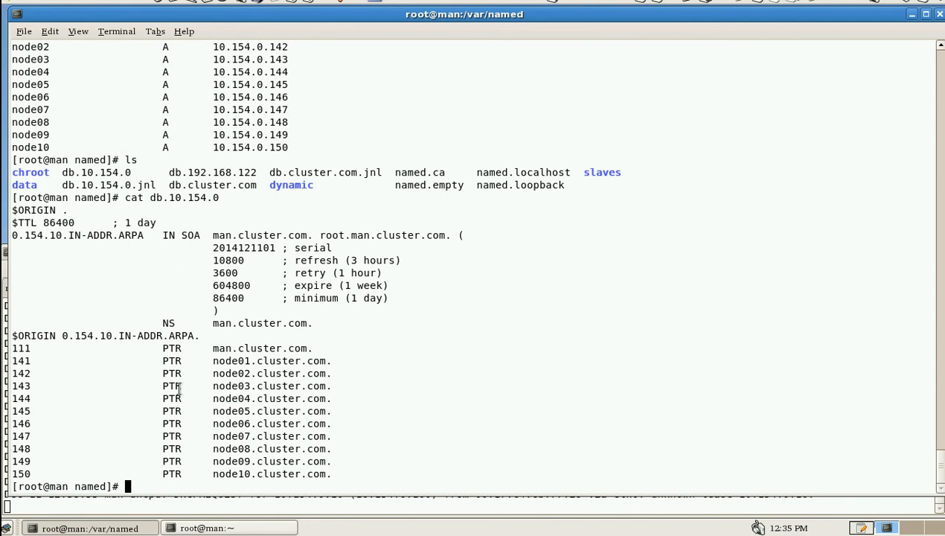
mouse_move(296, 392)
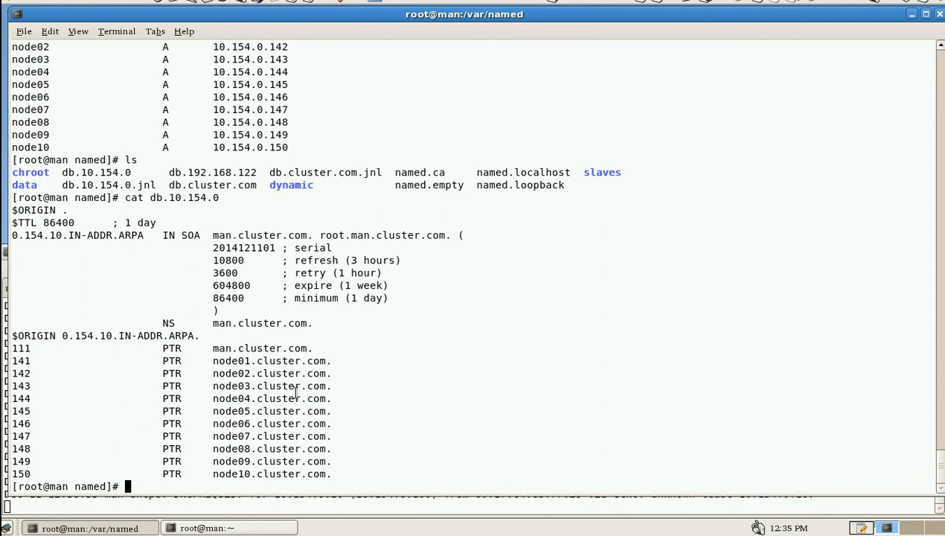